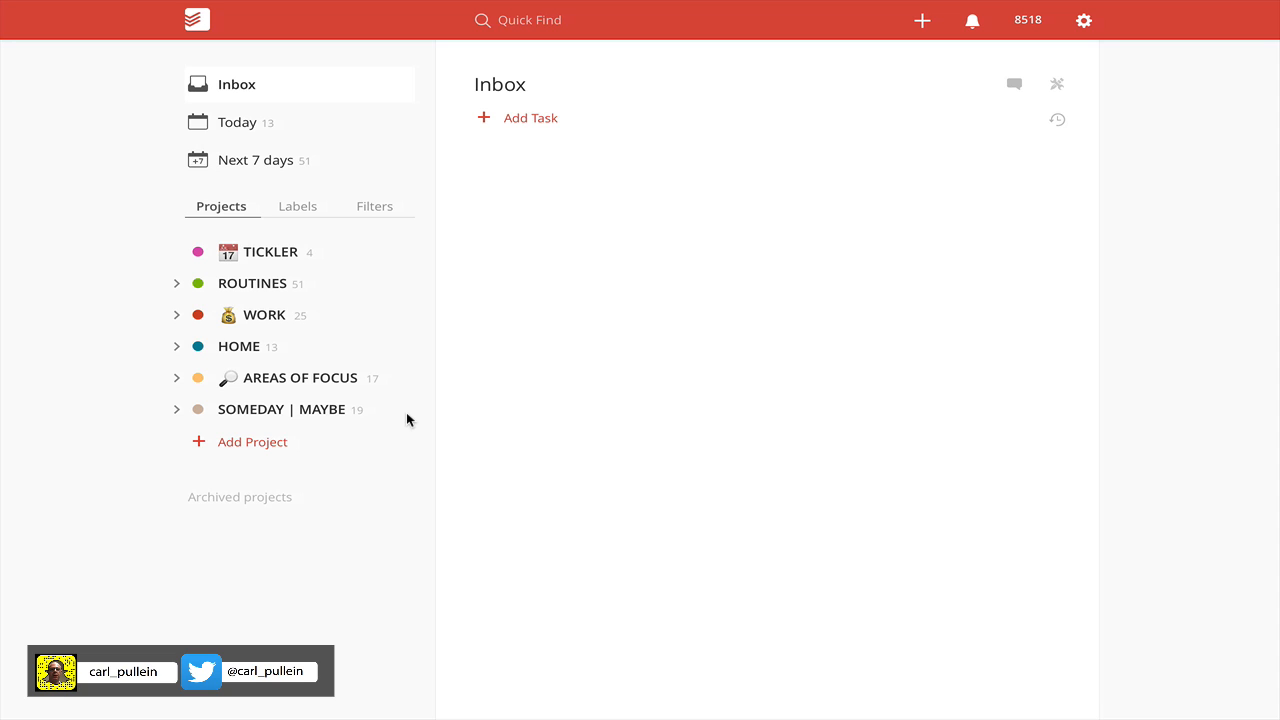
pyautogui.moveTo(1182, 256)
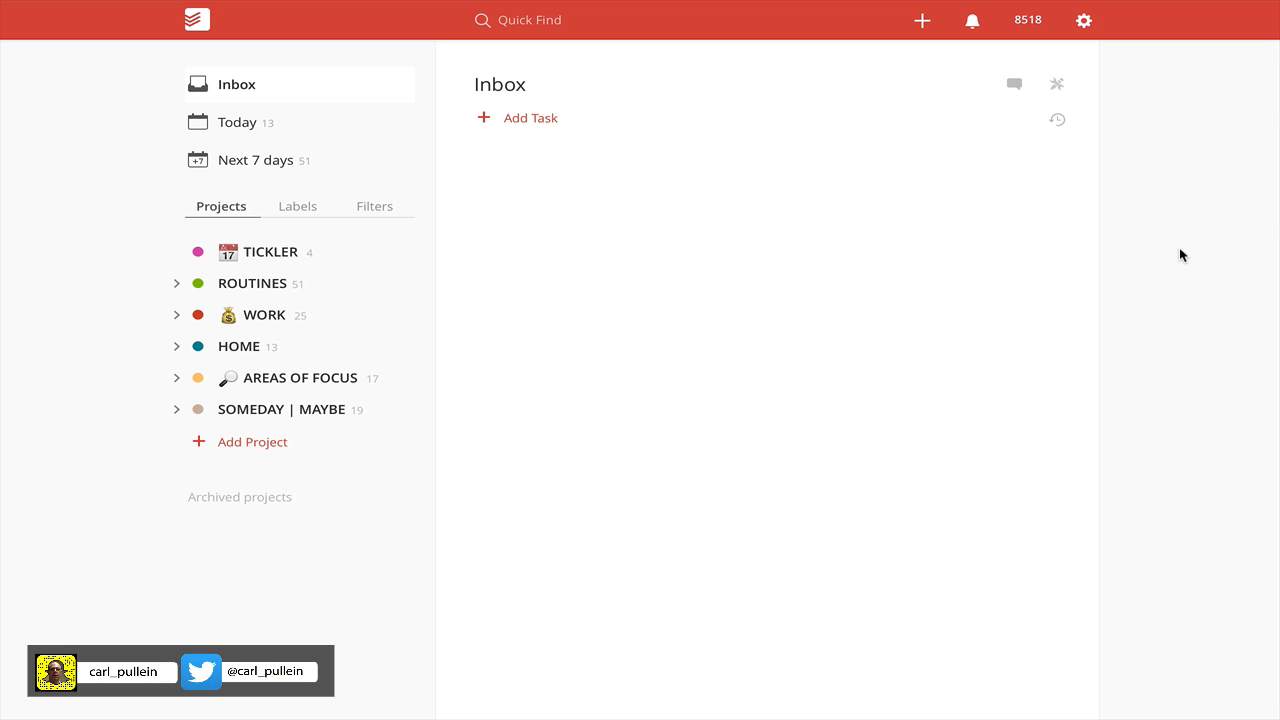
# Step: Bring up Todoist's app menu from the gear icon at the top right
pyautogui.click(1084, 20)
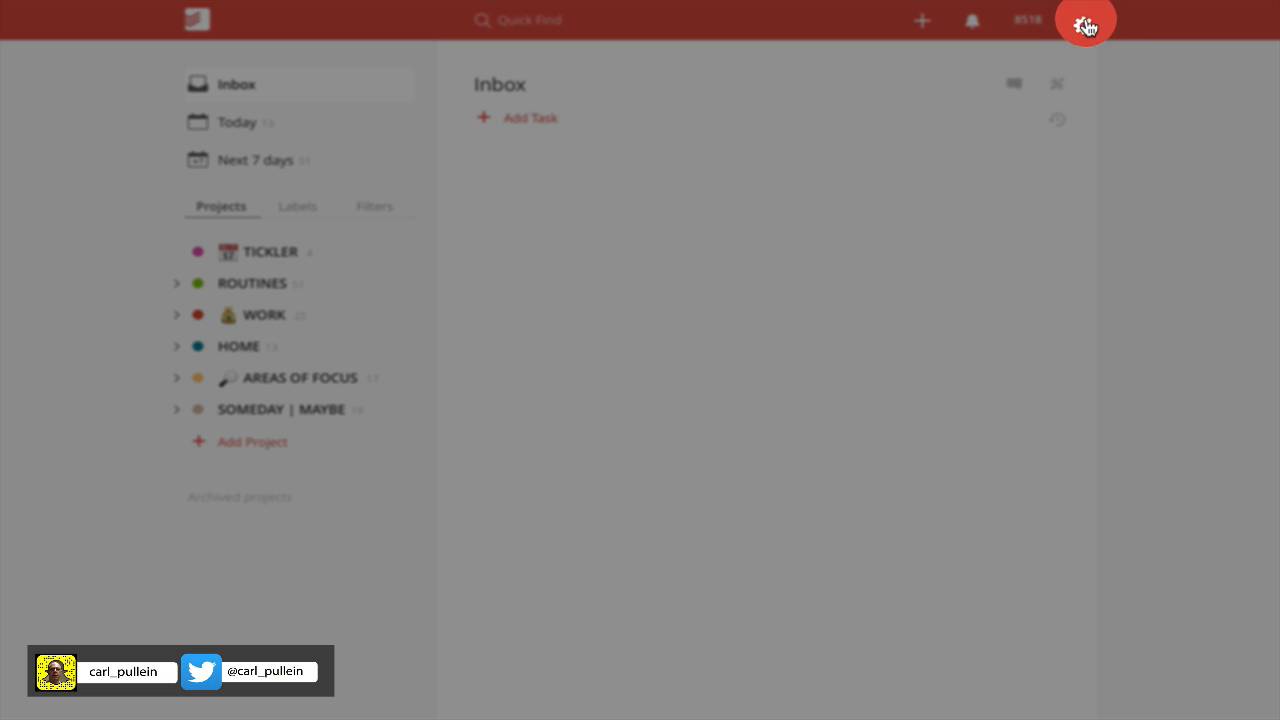
pyautogui.click(1084, 20)
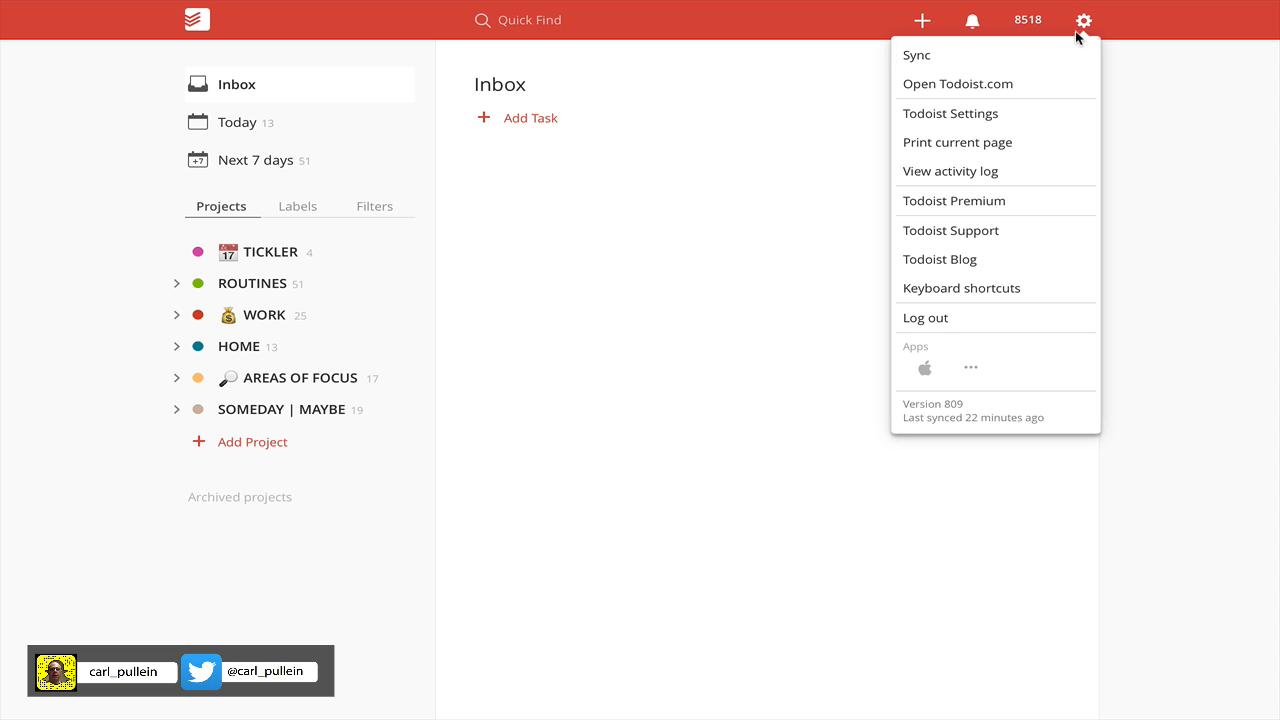
# Step: Copy the iCalendar feed address from Todoist's settings to the clipboard
pyautogui.click(950, 112)
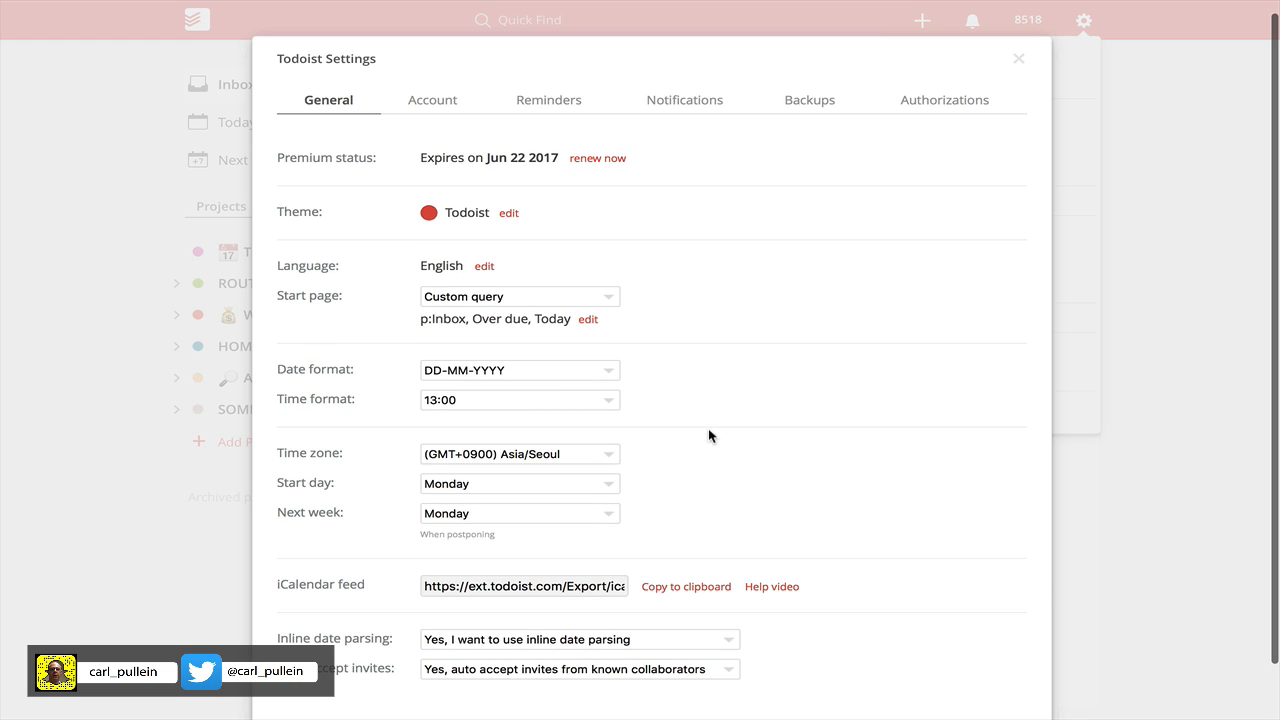
pyautogui.moveTo(324, 598)
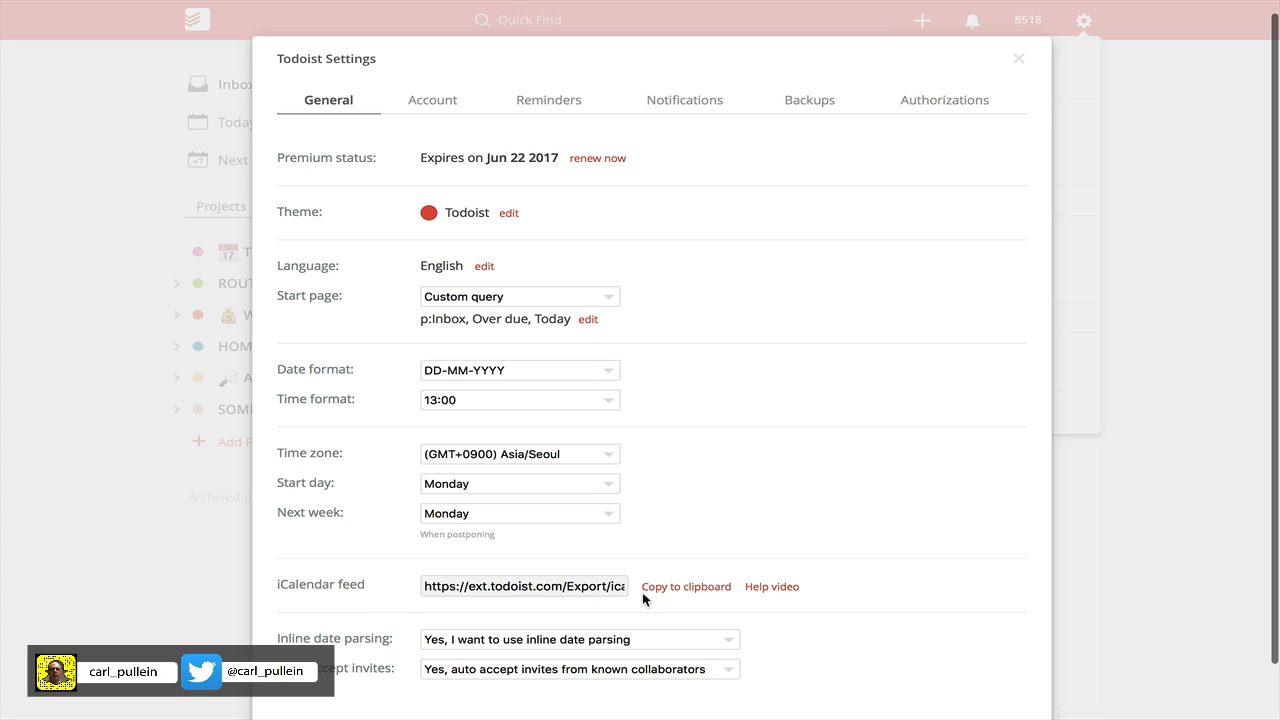
pyautogui.moveTo(692, 592)
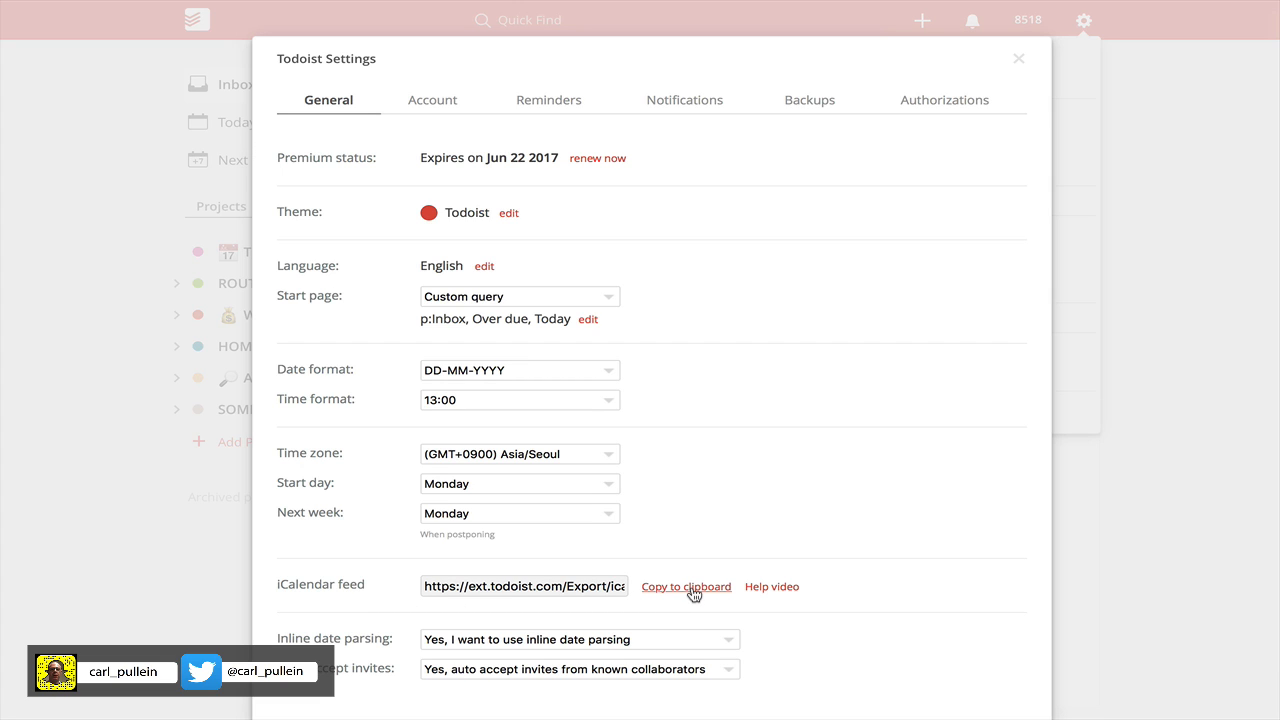
pyautogui.click(686, 586)
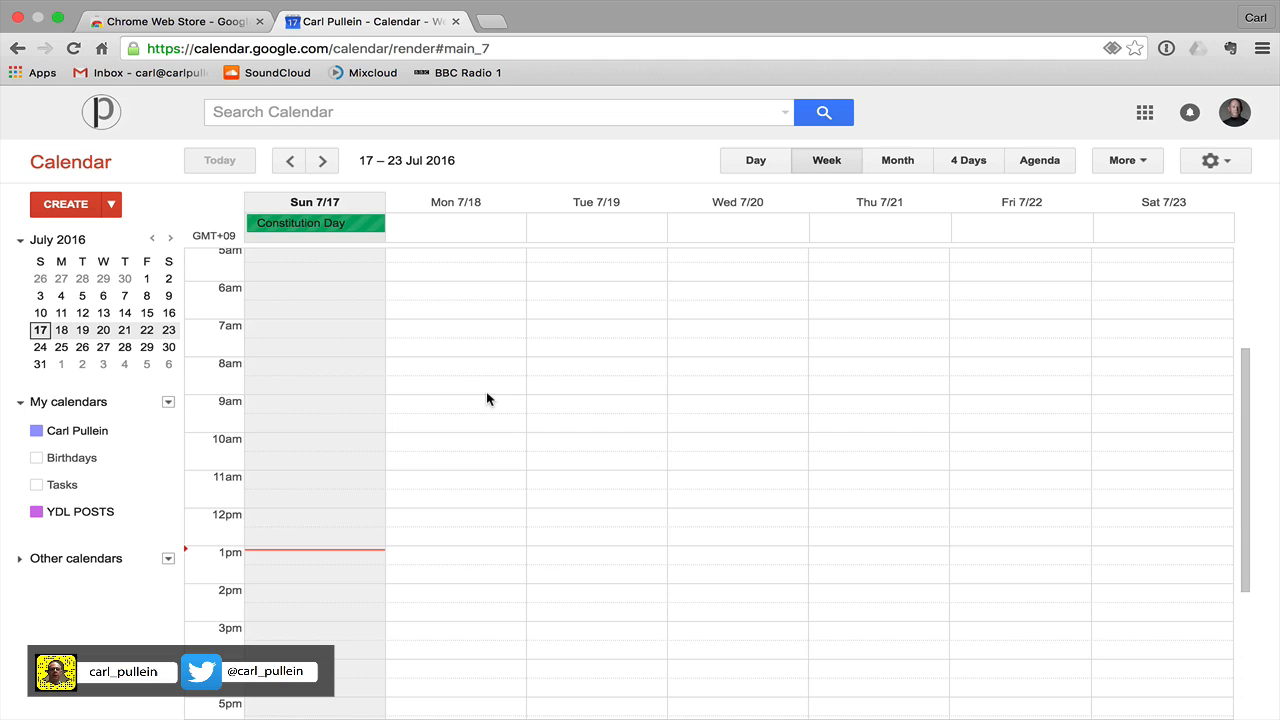
pyautogui.moveTo(652, 460)
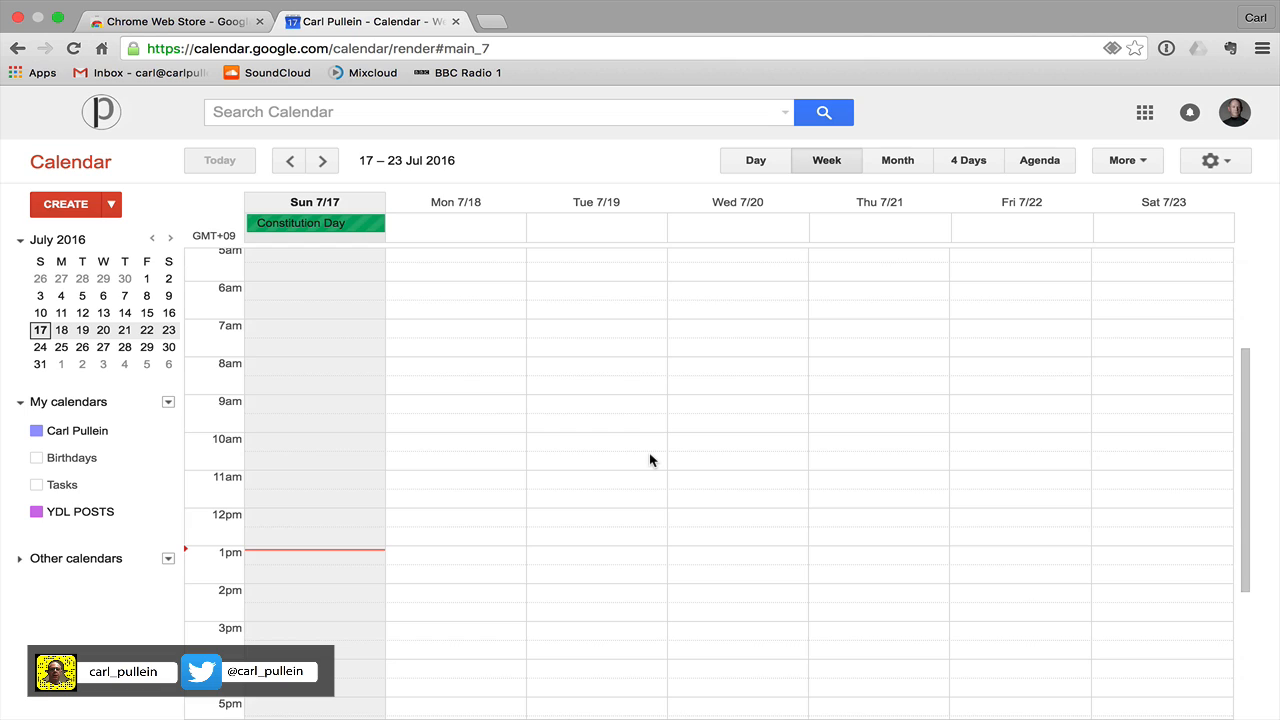
pyautogui.moveTo(412, 490)
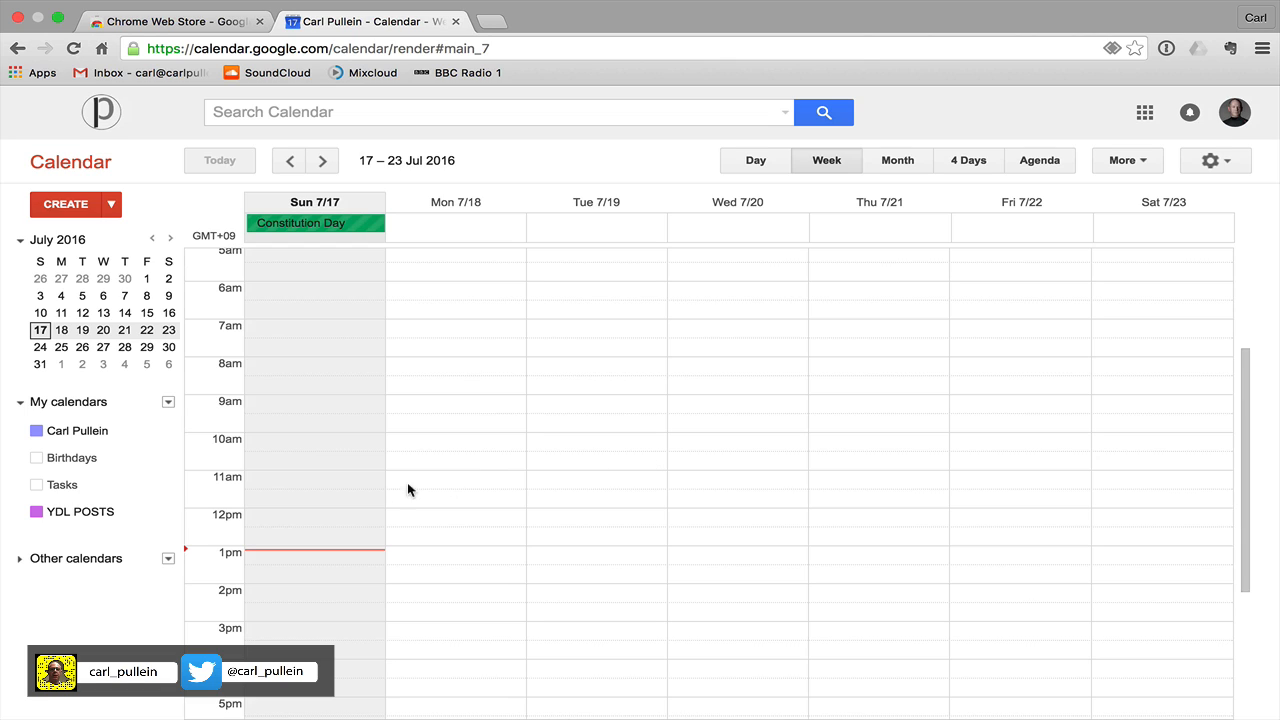
pyautogui.moveTo(560, 484)
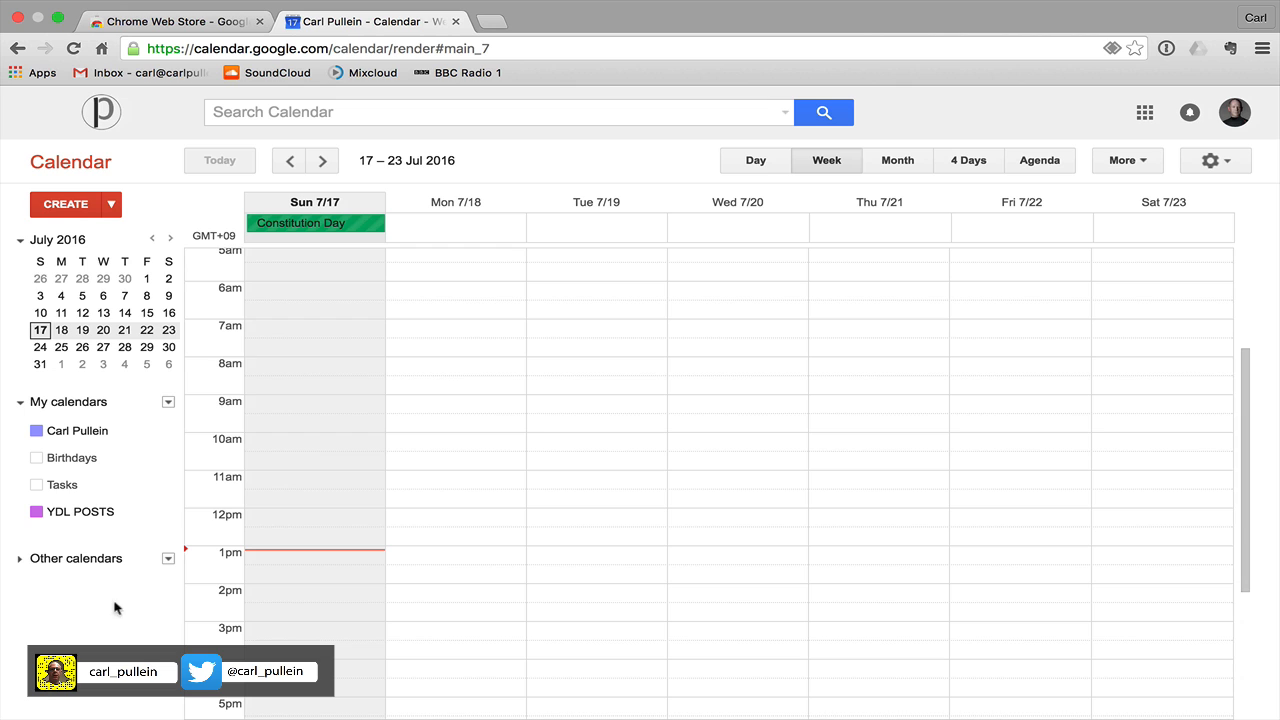
# Step: Add the pasted Todoist feed URL as a calendar via Other calendars > Add by URL
pyautogui.click(168, 560)
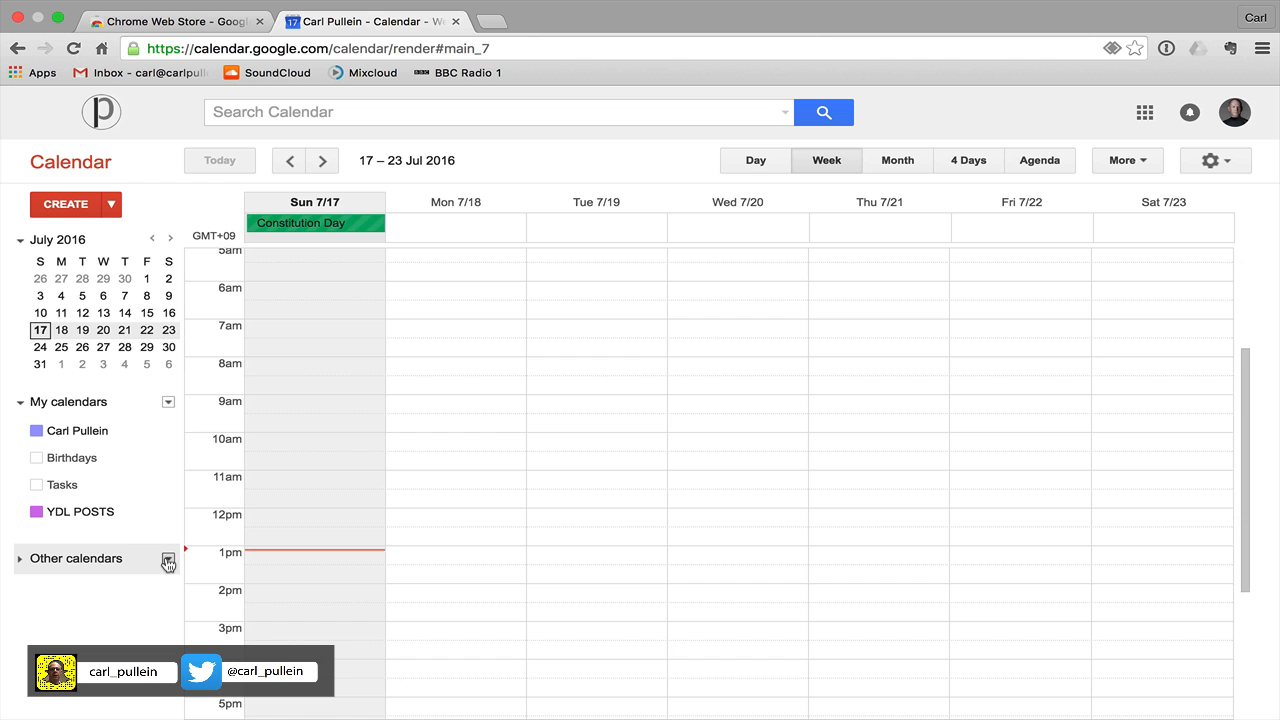
pyautogui.click(168, 560)
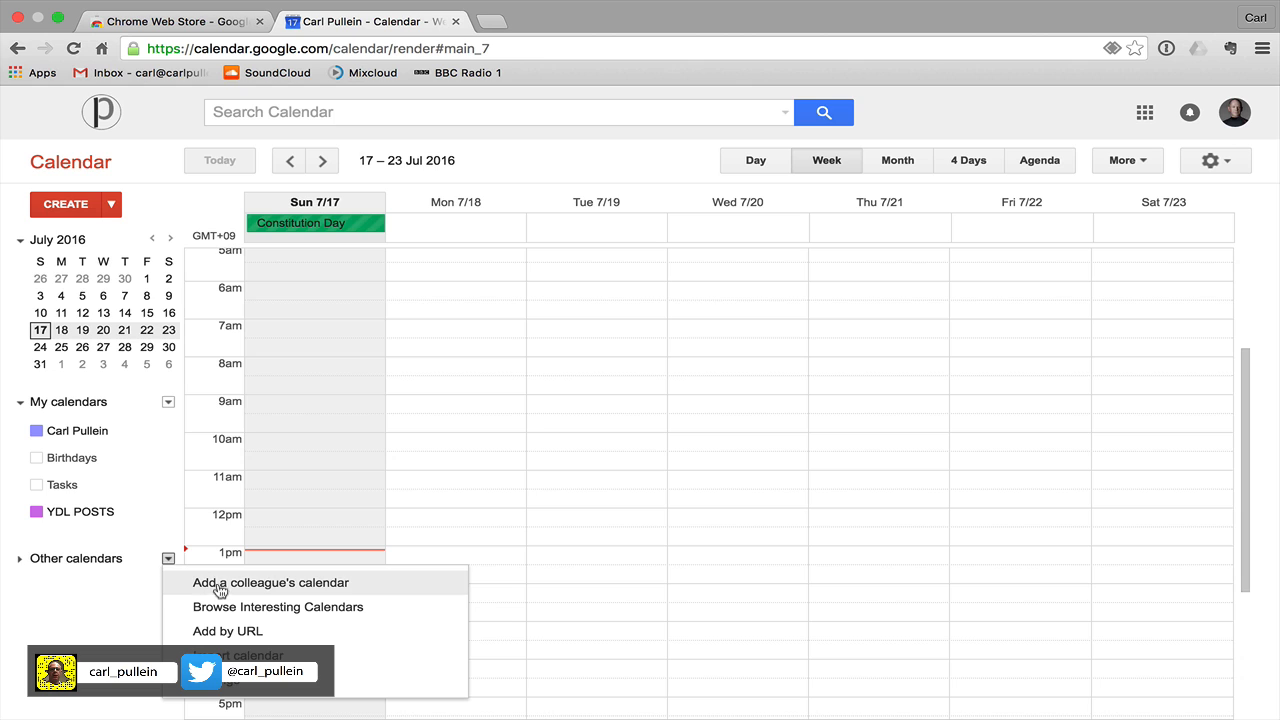
pyautogui.moveTo(228, 632)
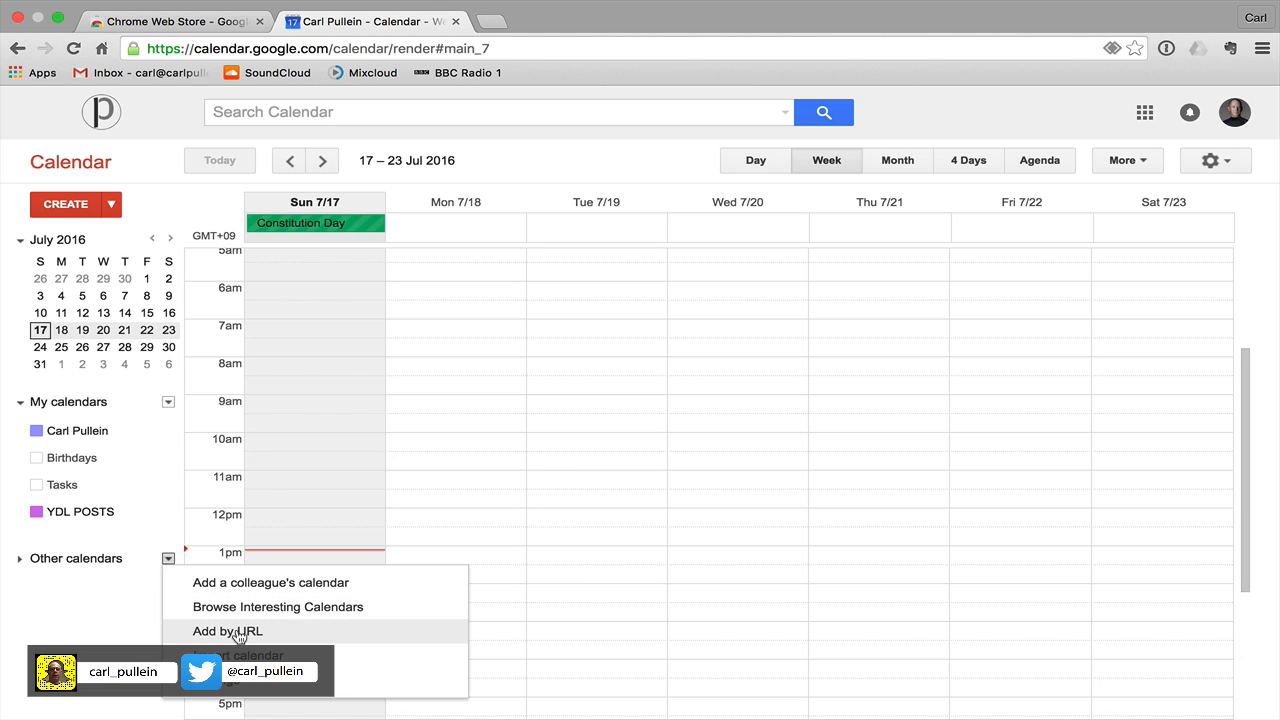
pyautogui.click(218, 632)
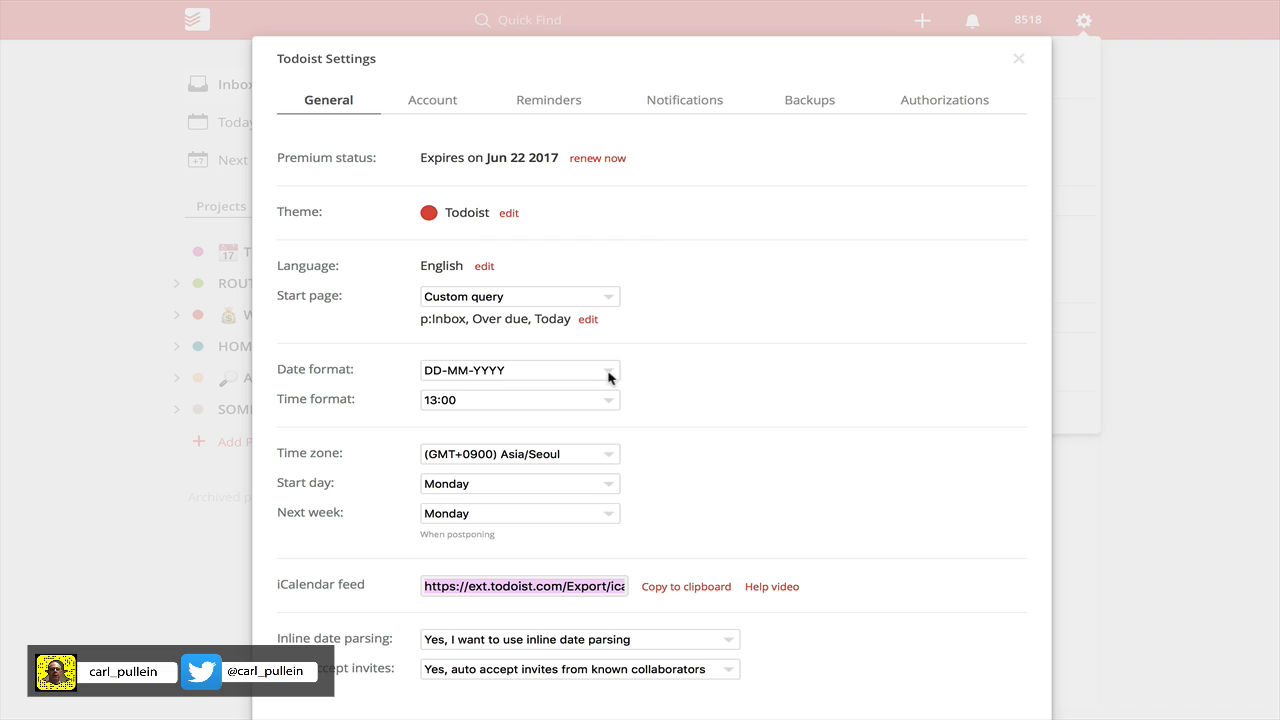
pyautogui.moveTo(544, 590)
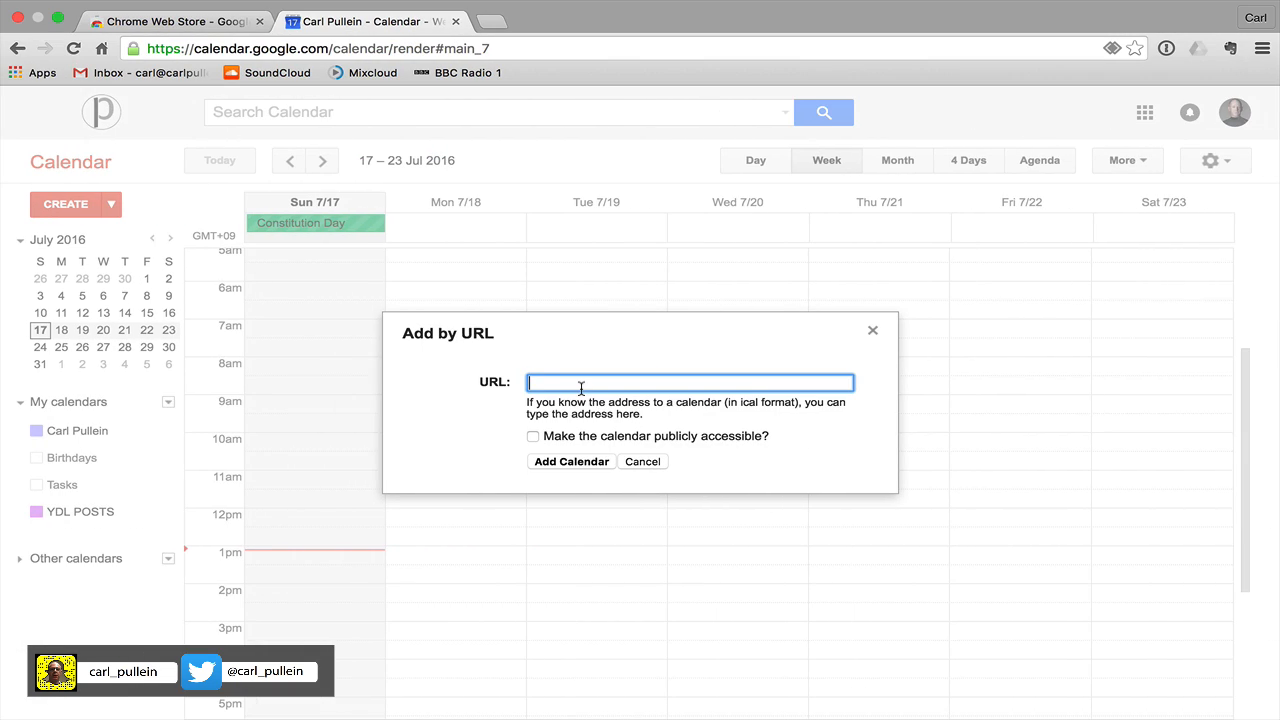
pyautogui.write('52ceef14f68d987a43d30d1331e7e9723f&r_factor=7870')
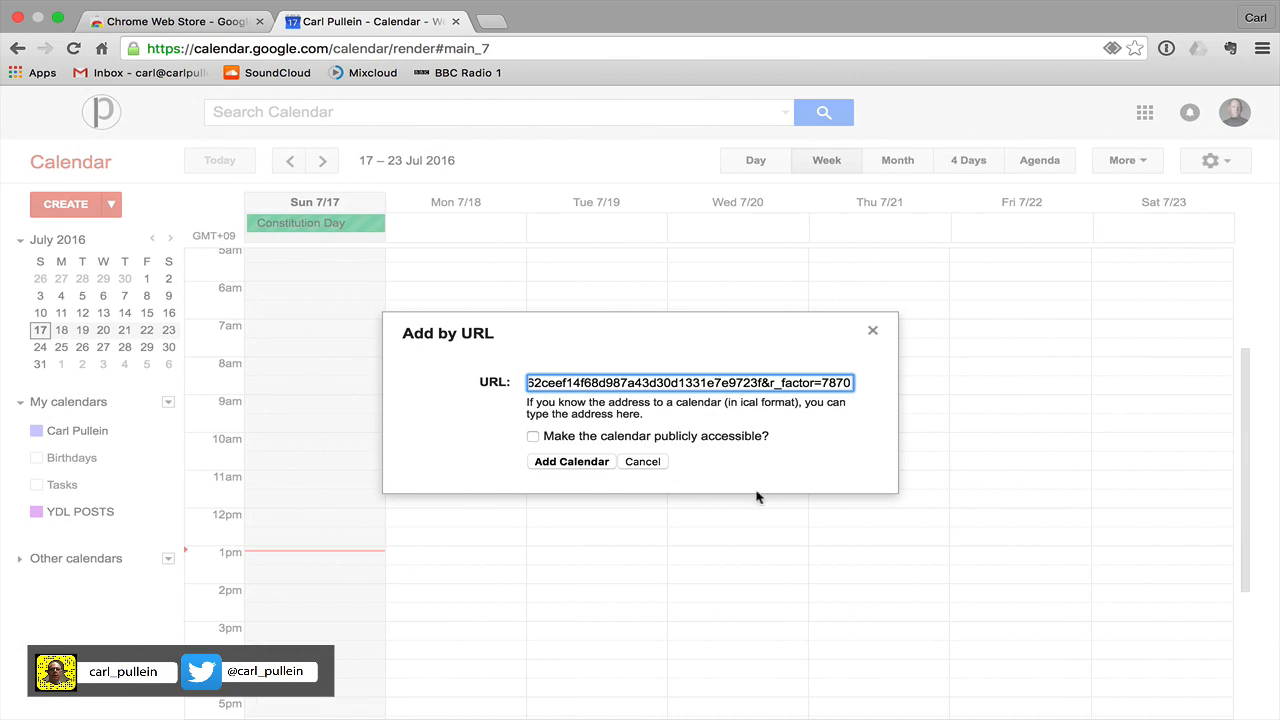
pyautogui.click(570, 460)
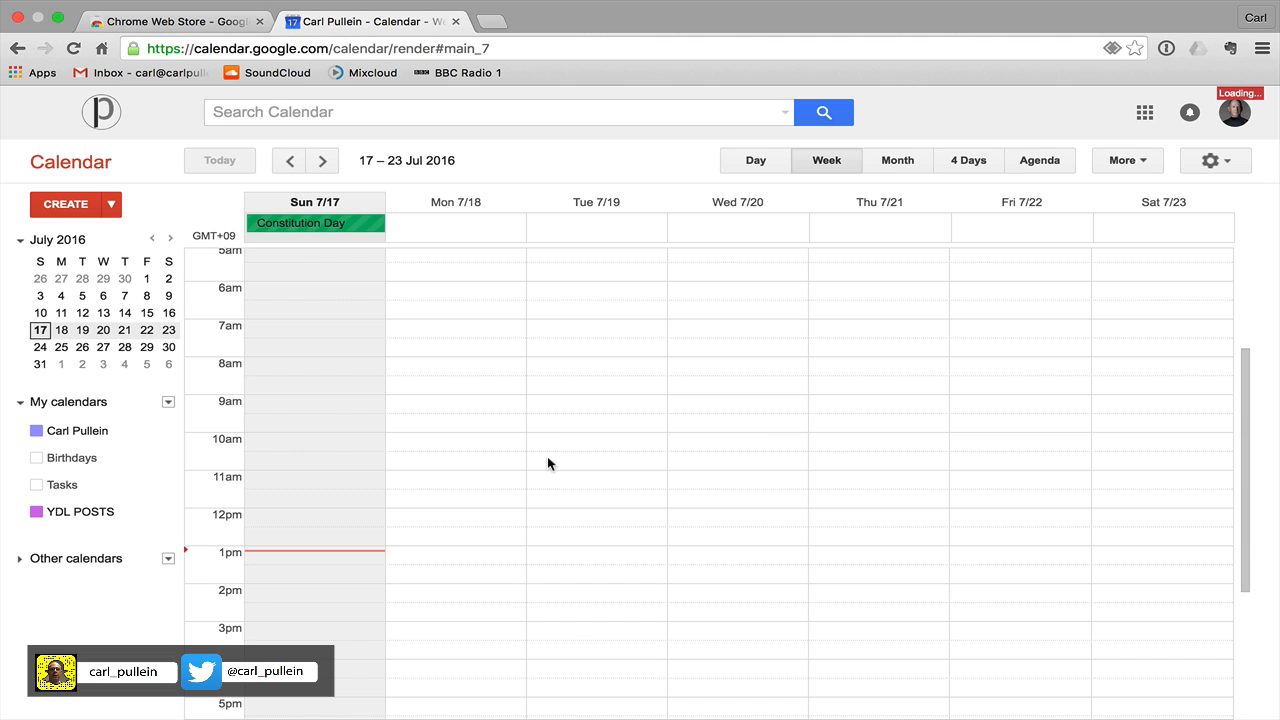
pyautogui.moveTo(430, 532)
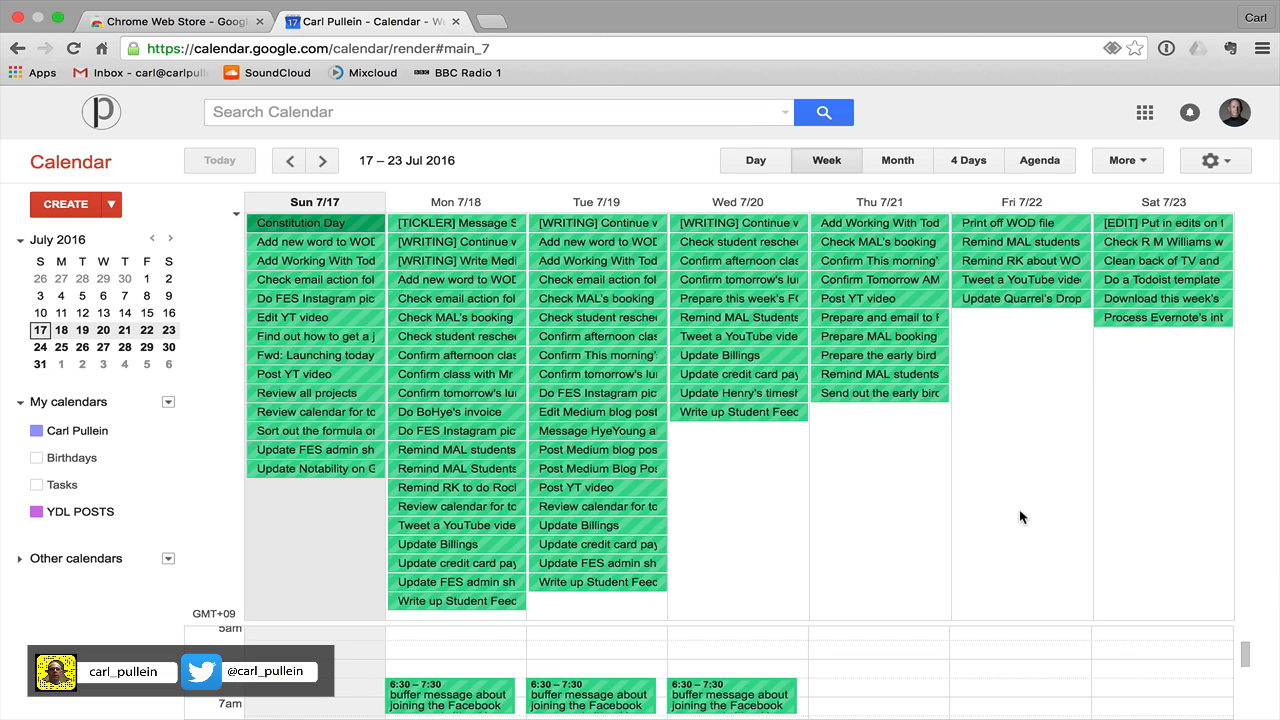
pyautogui.moveTo(1030, 560)
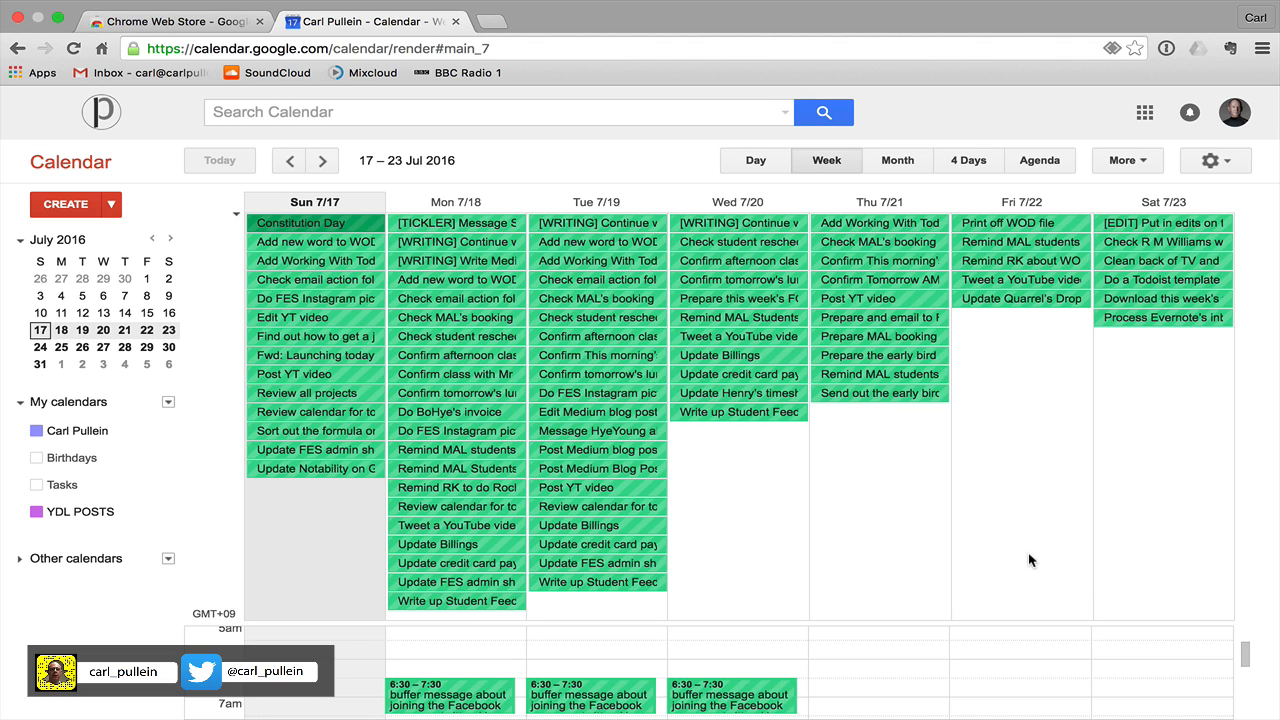
pyautogui.moveTo(936, 602)
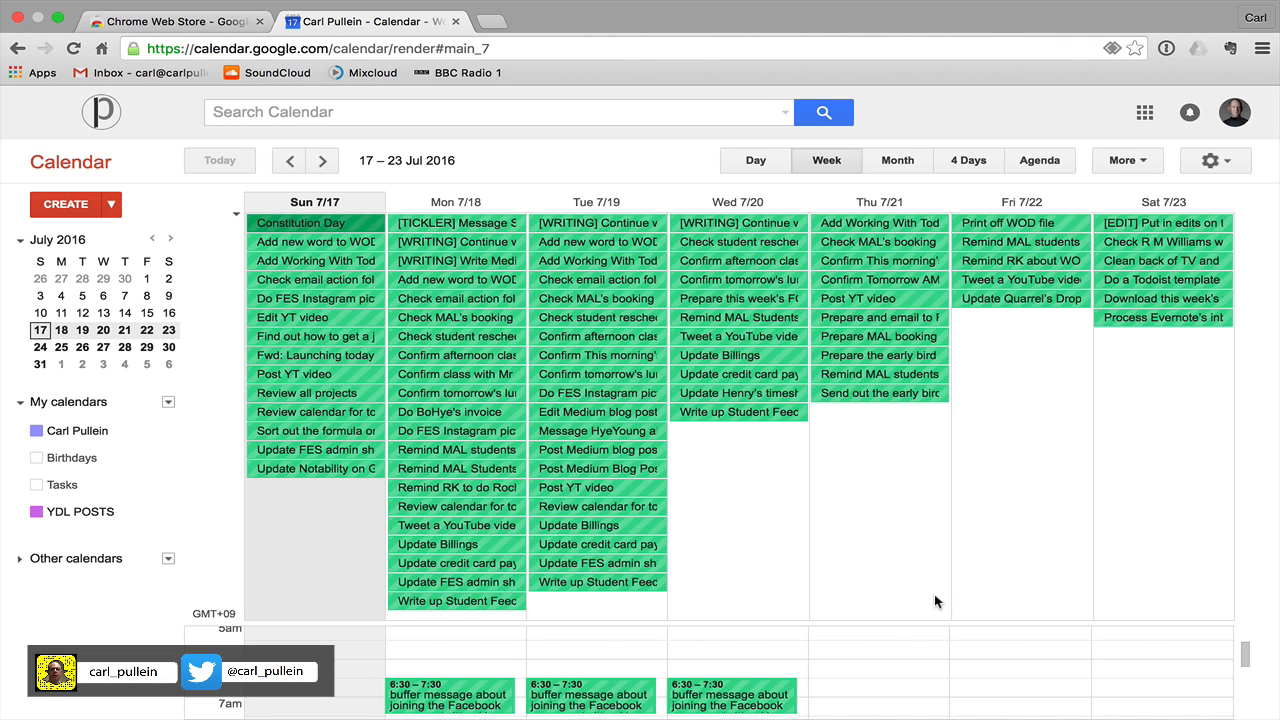
pyautogui.moveTo(892, 632)
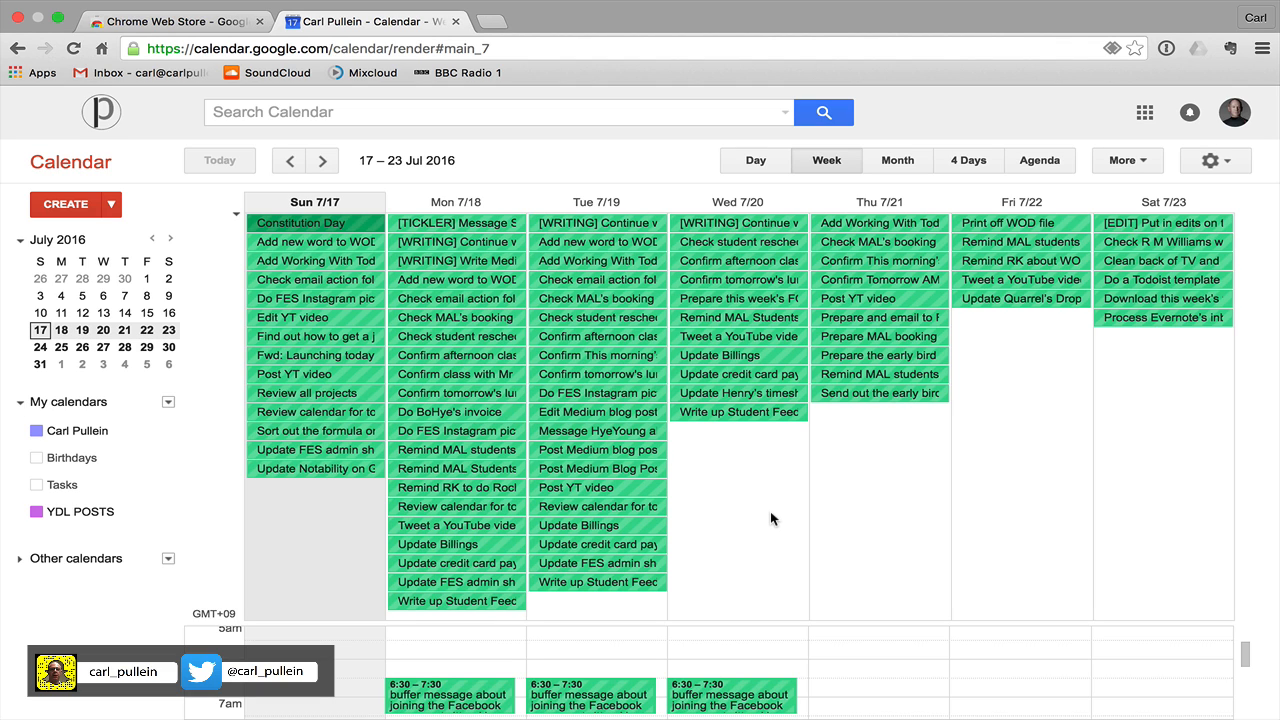
pyautogui.scroll(-3)
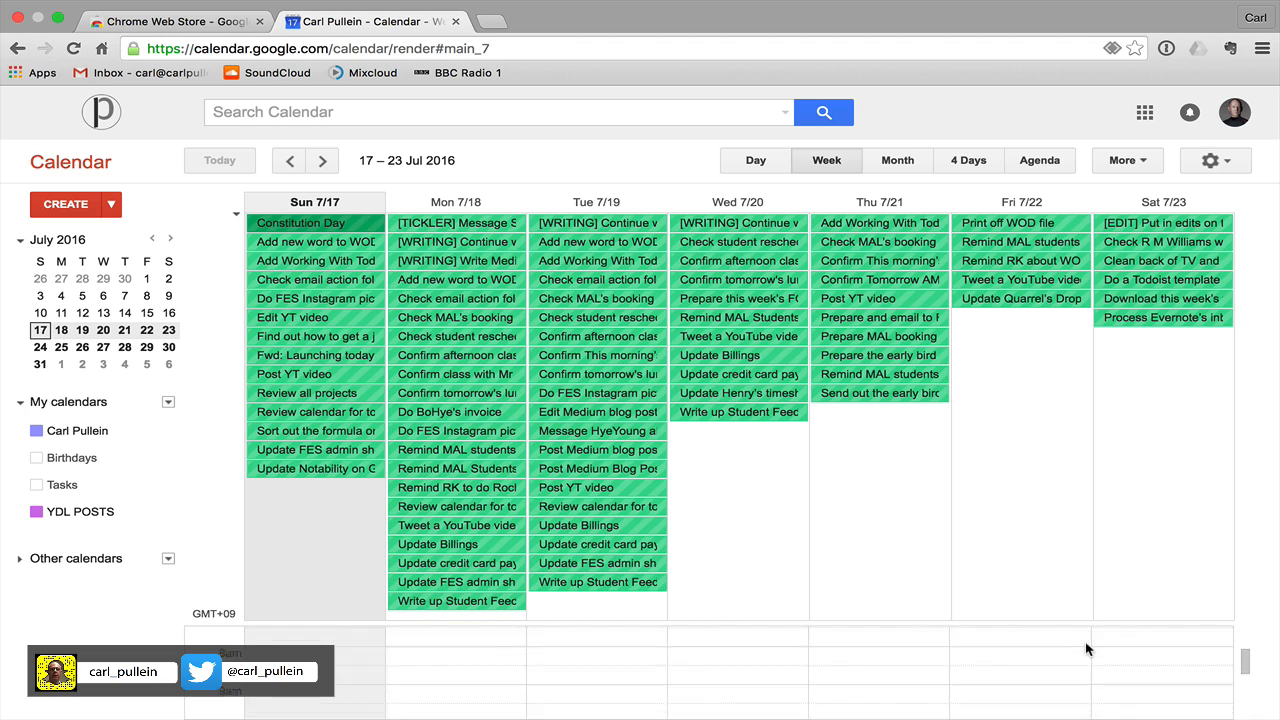
pyautogui.scroll(-3)
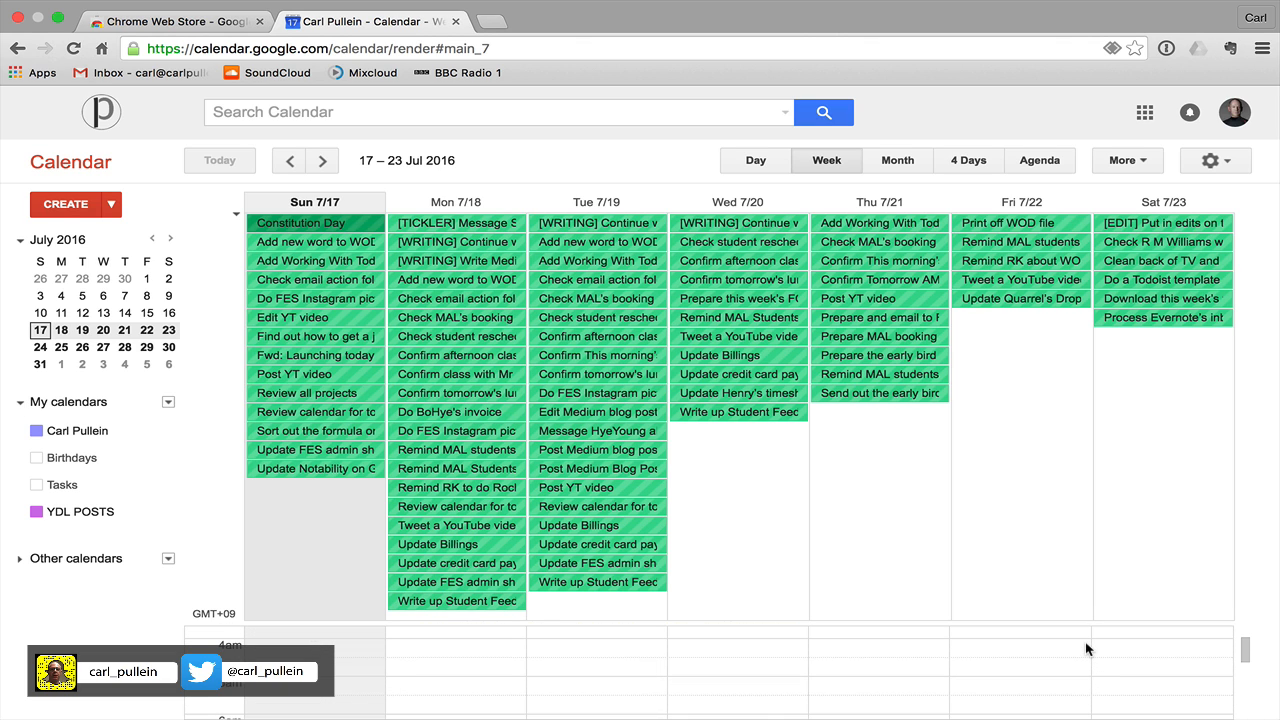
pyautogui.scroll(-3)
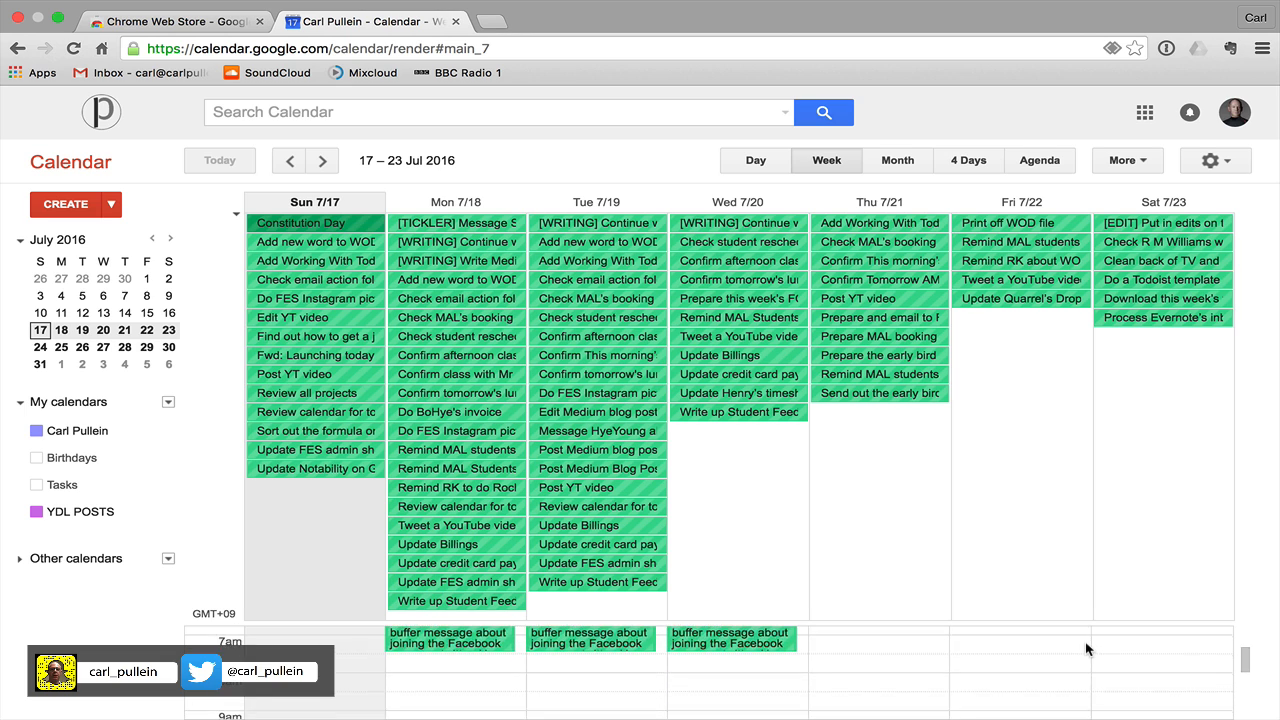
pyautogui.scroll(-3)
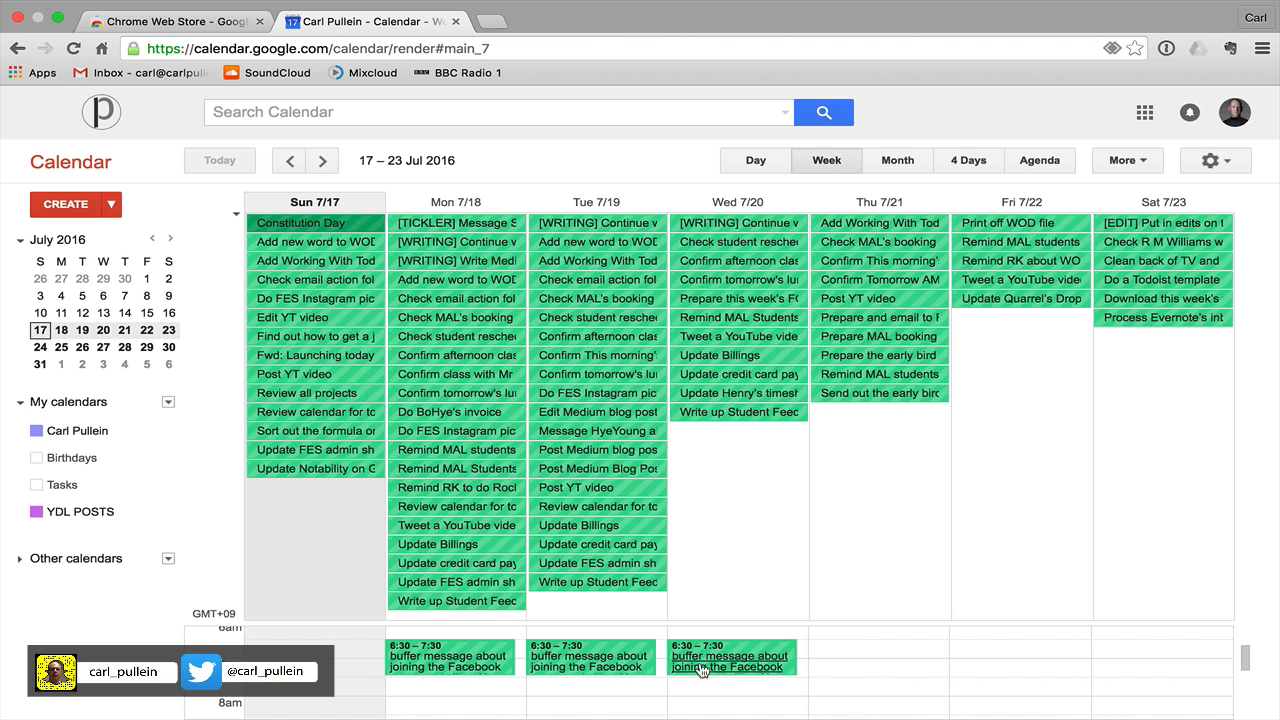
pyautogui.moveTo(452, 688)
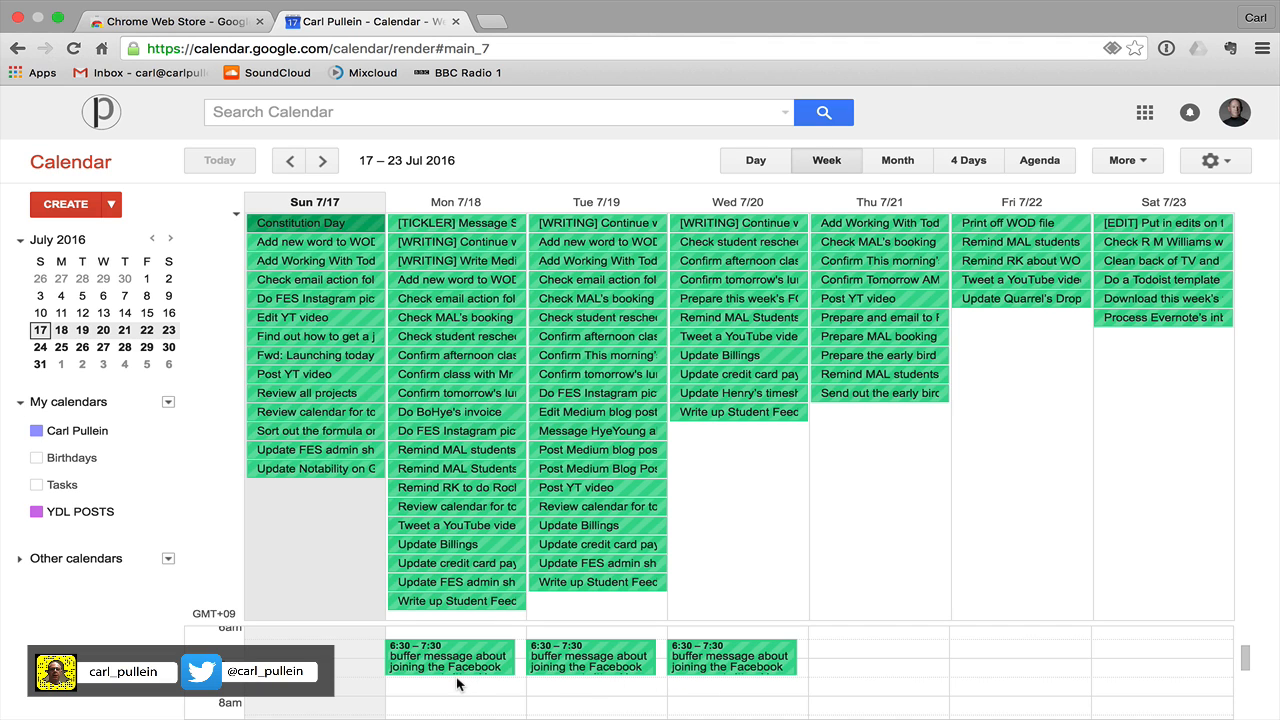
pyautogui.moveTo(532, 660)
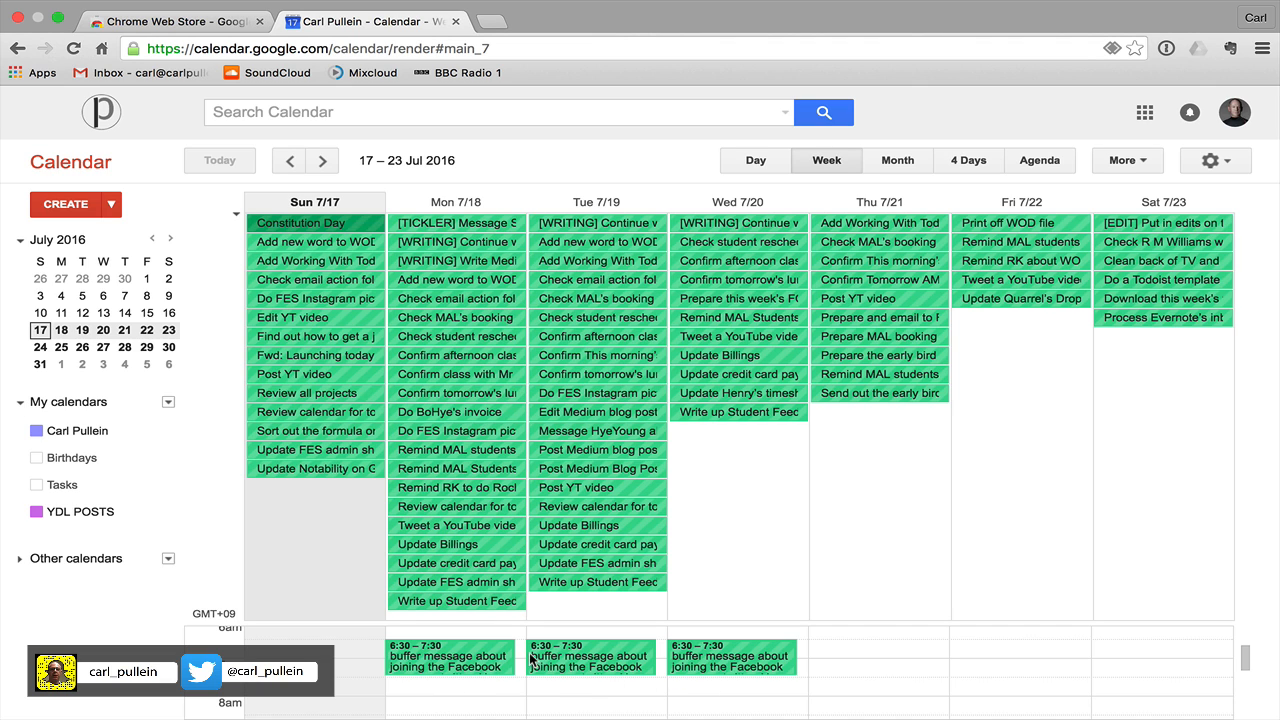
pyautogui.moveTo(718, 688)
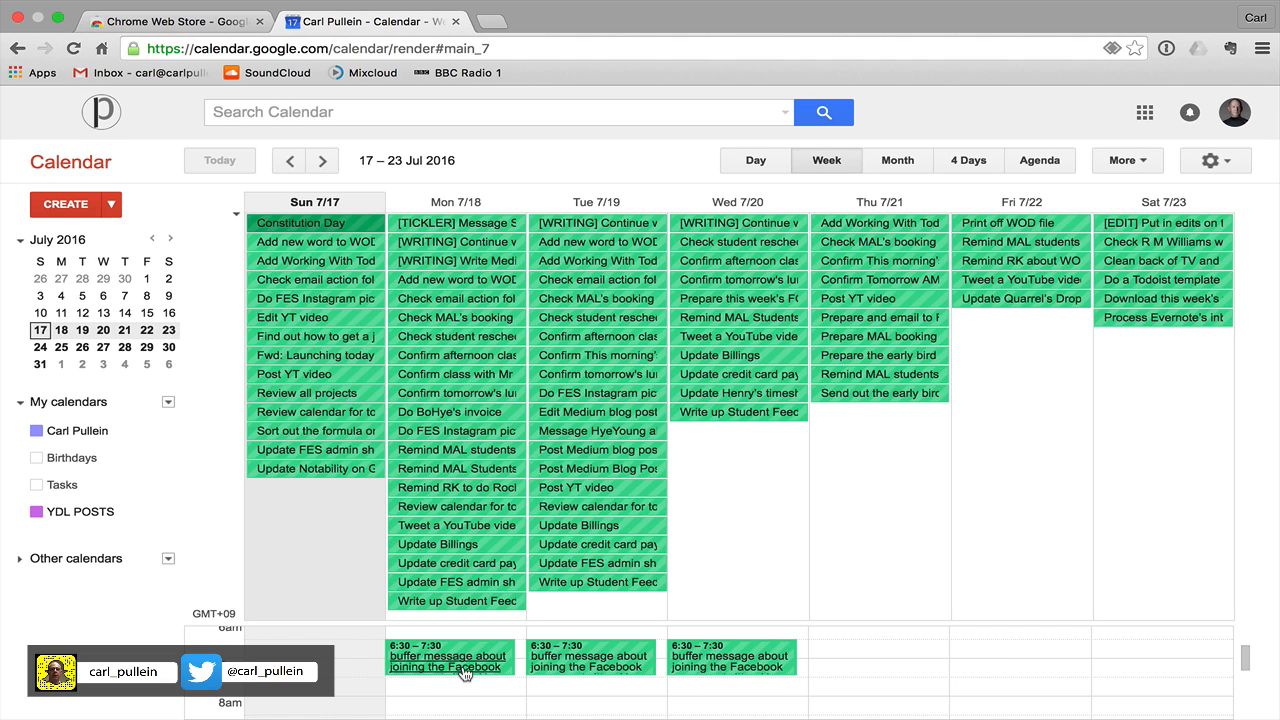
pyautogui.click(444, 662)
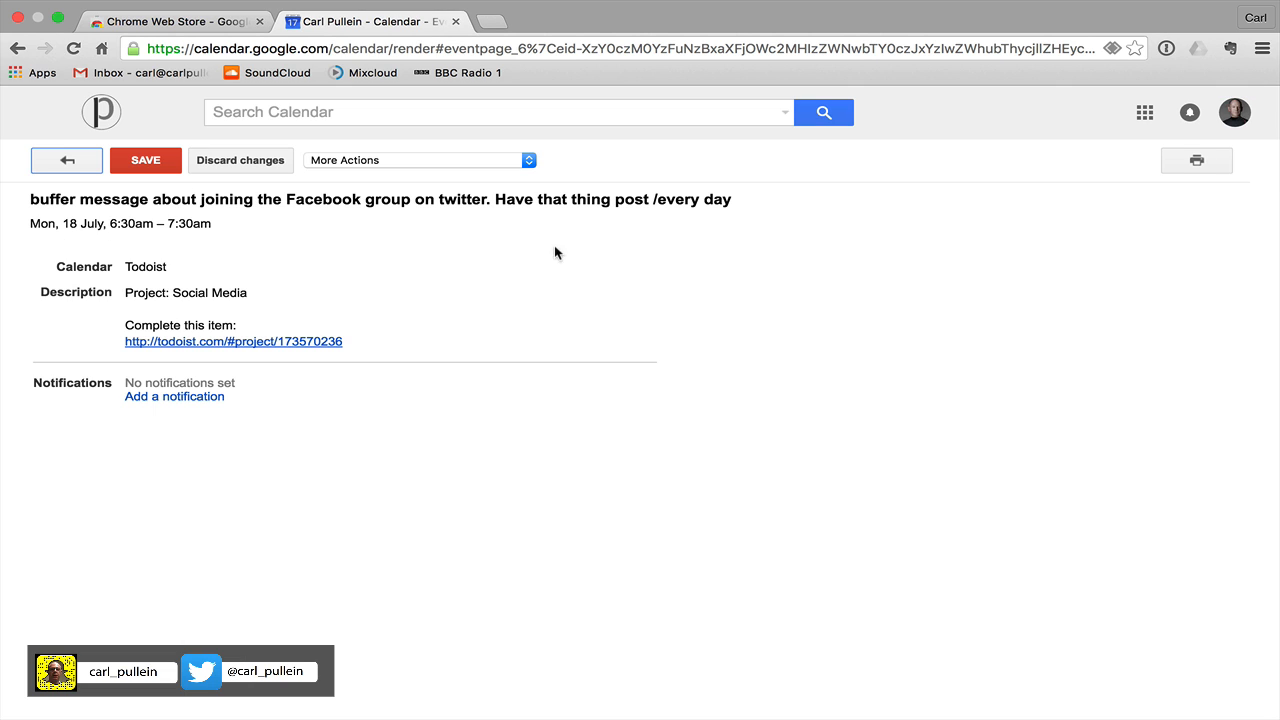
pyautogui.moveTo(518, 368)
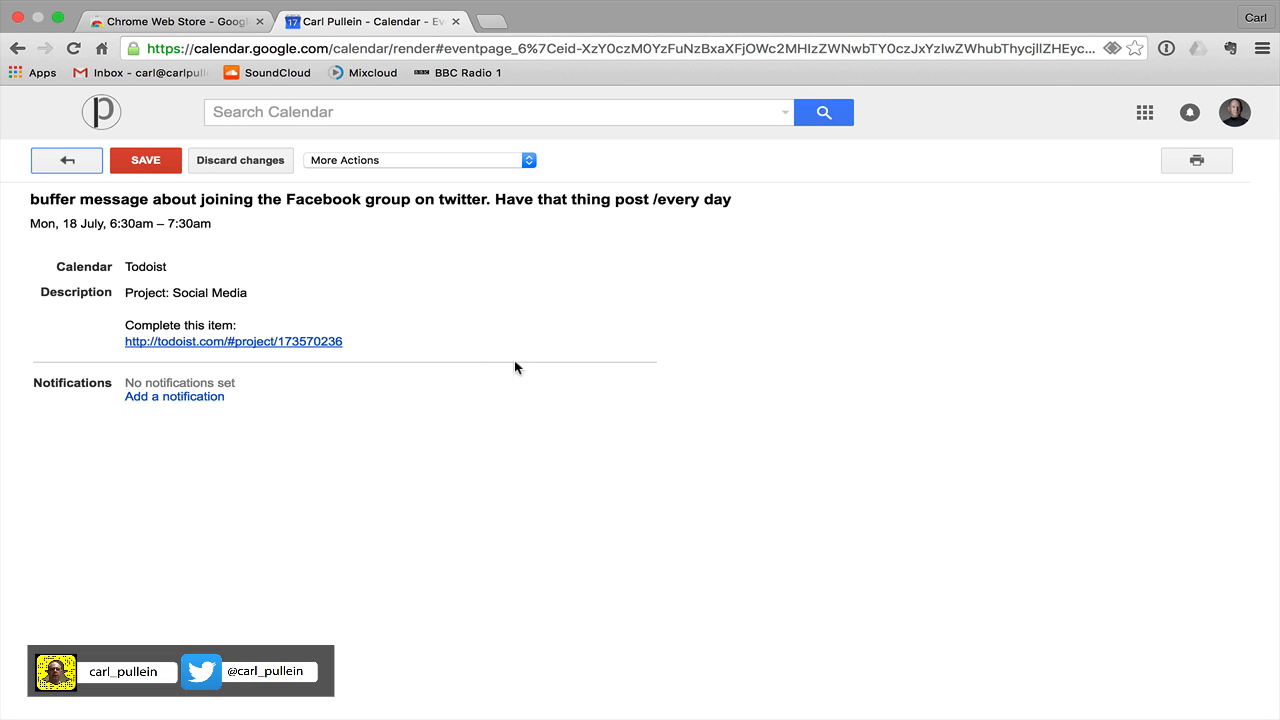
pyautogui.click(64, 160)
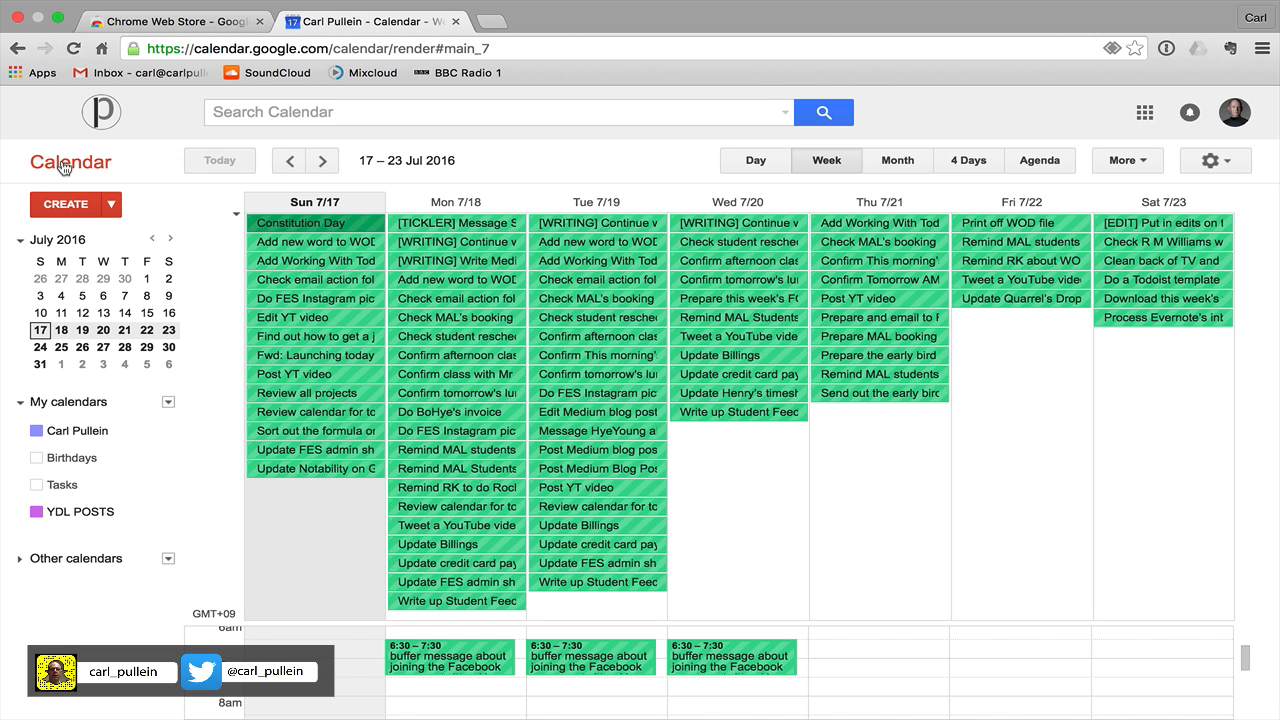
pyautogui.moveTo(934, 492)
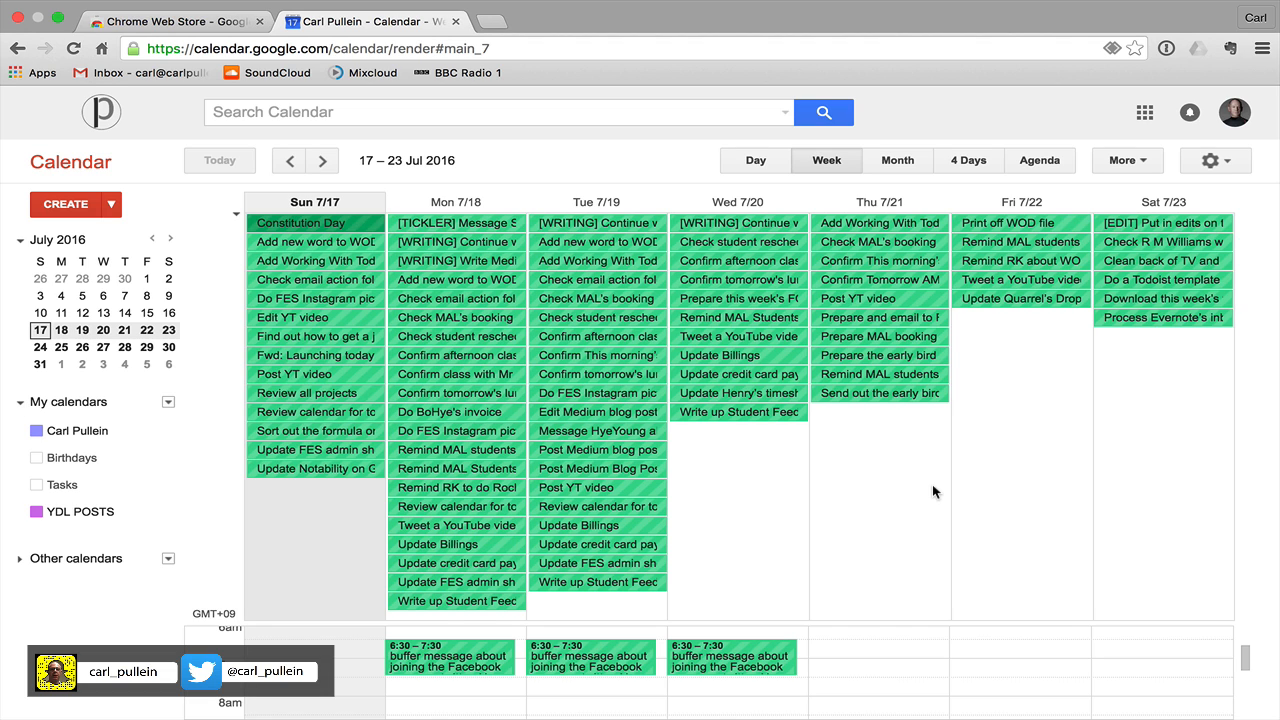
pyautogui.moveTo(178, 560)
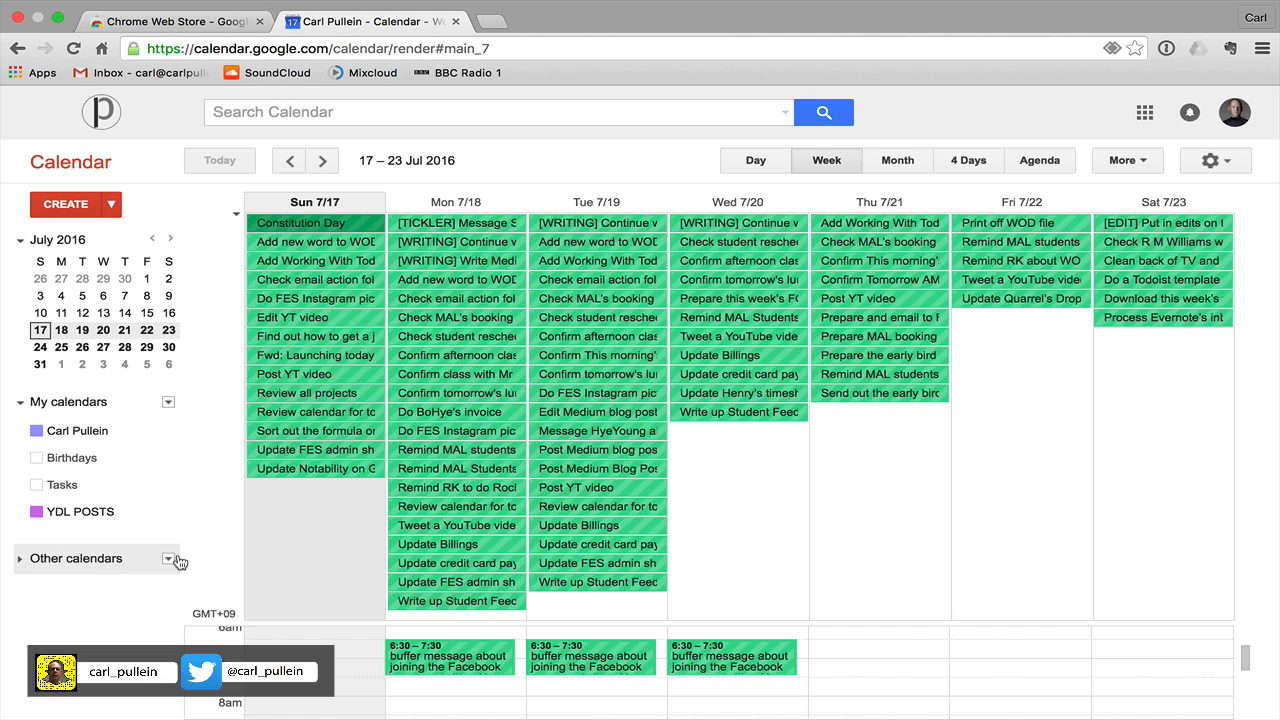
# Step: Unsubscribe from the Todoist feed via its dropdown under Other calendars
pyautogui.click(168, 560)
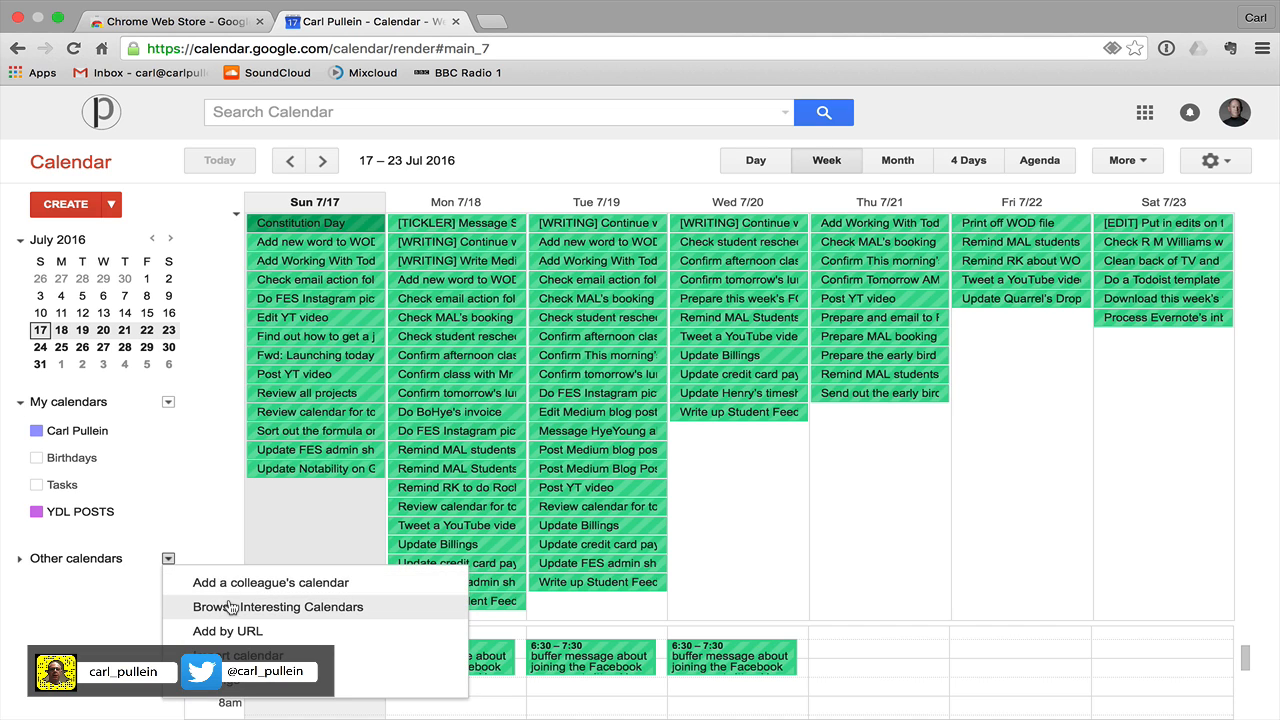
pyautogui.moveTo(470, 552)
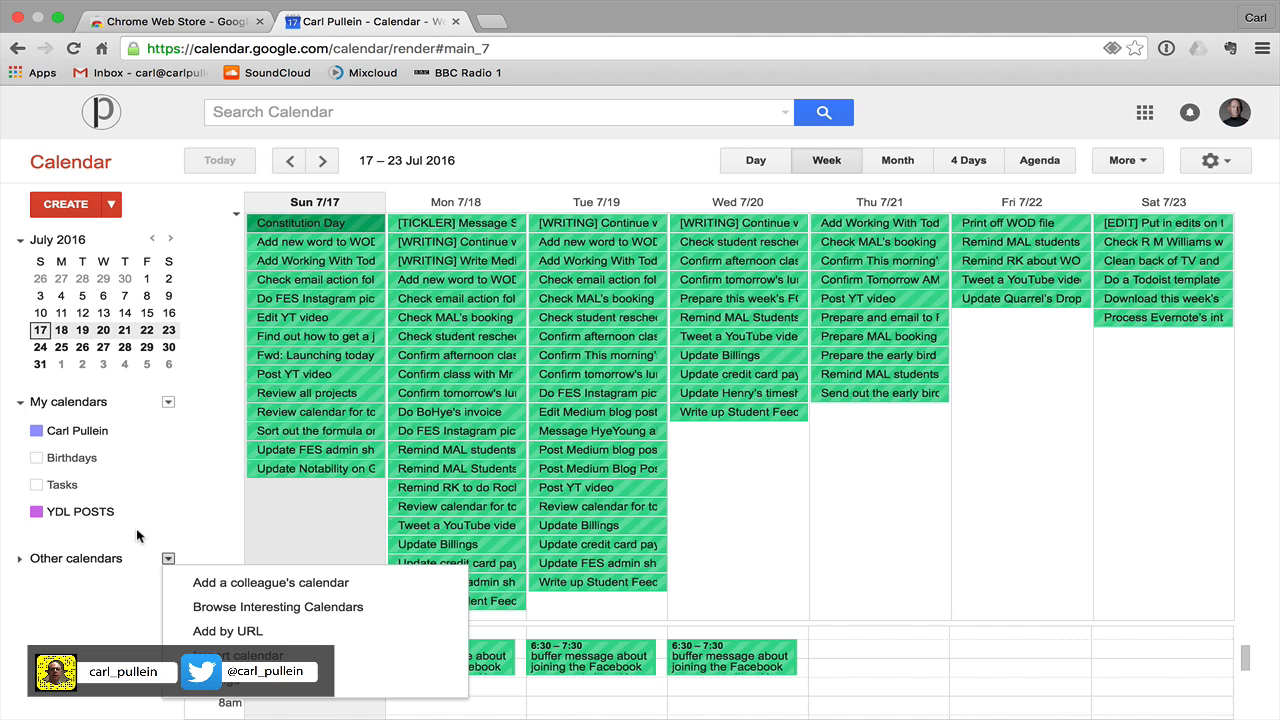
pyautogui.moveTo(102, 572)
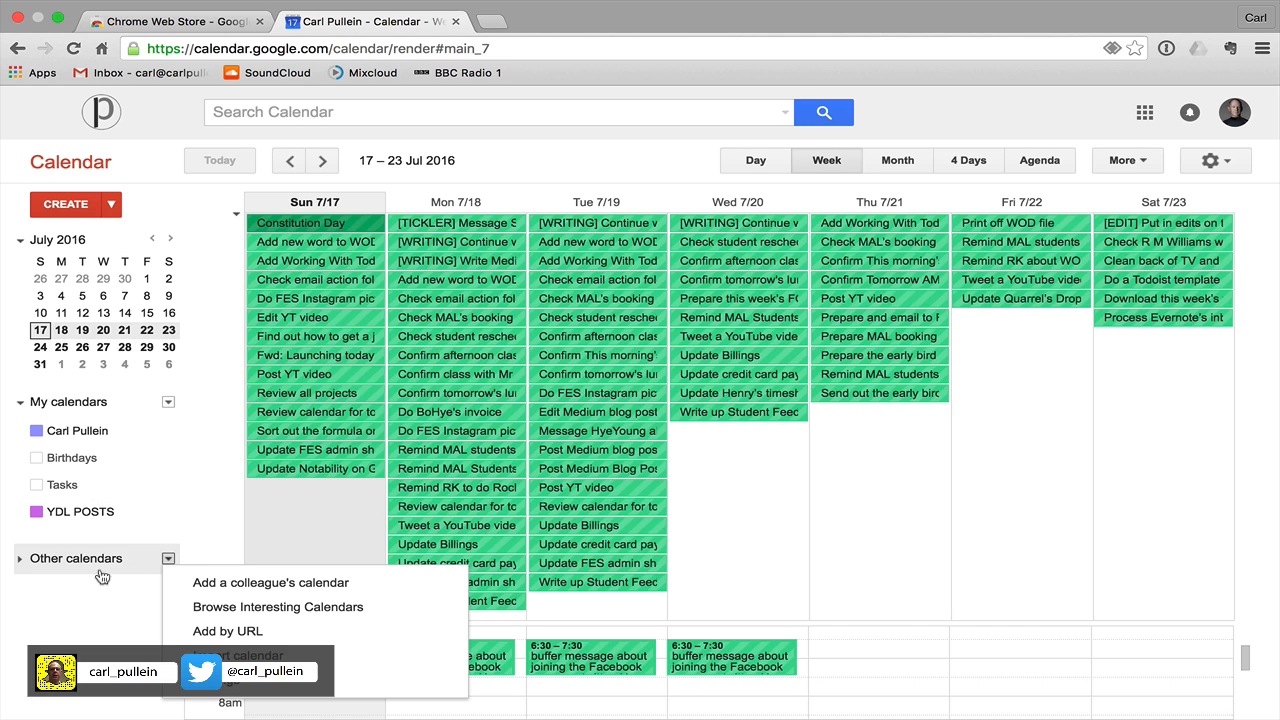
pyautogui.moveTo(174, 404)
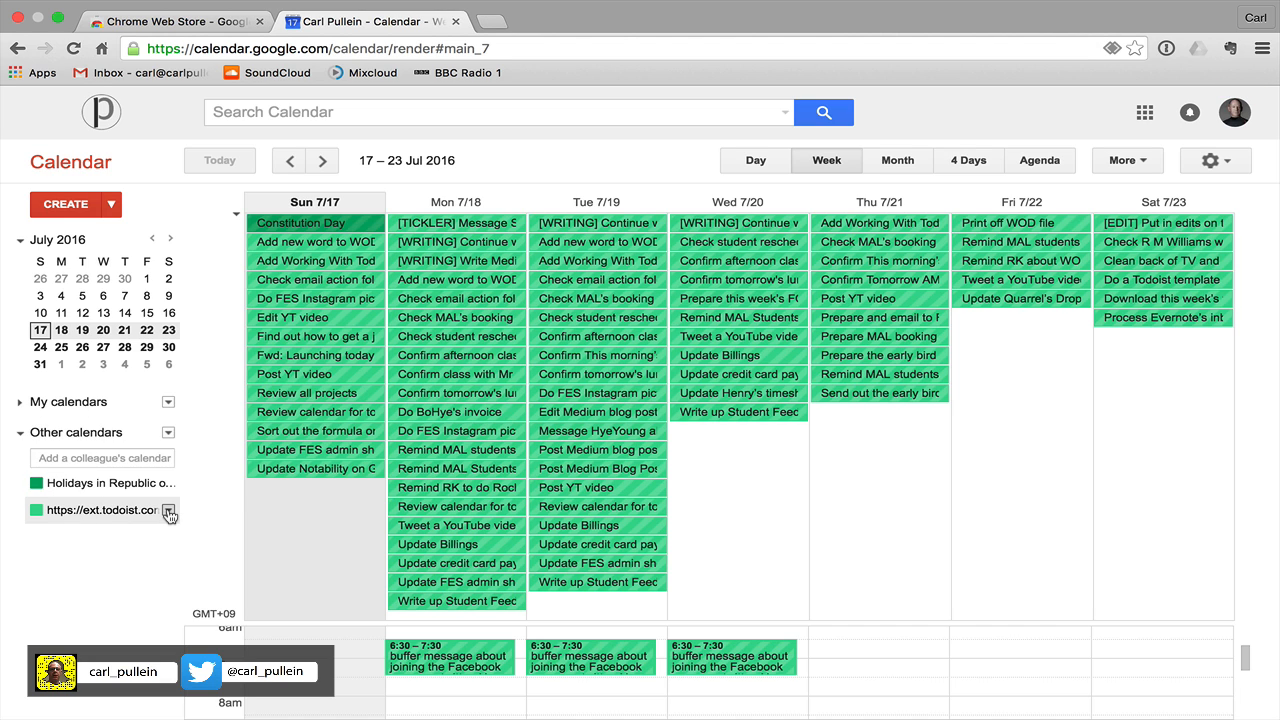
pyautogui.click(168, 510)
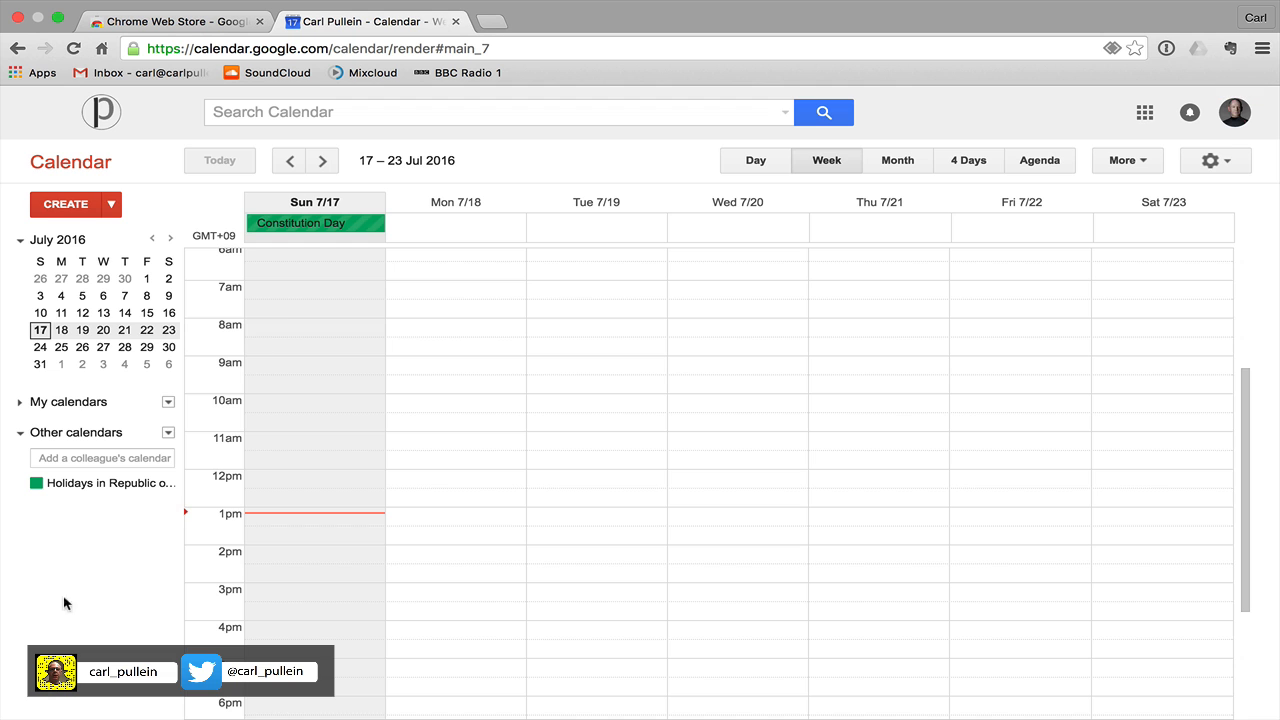
pyautogui.moveTo(148, 604)
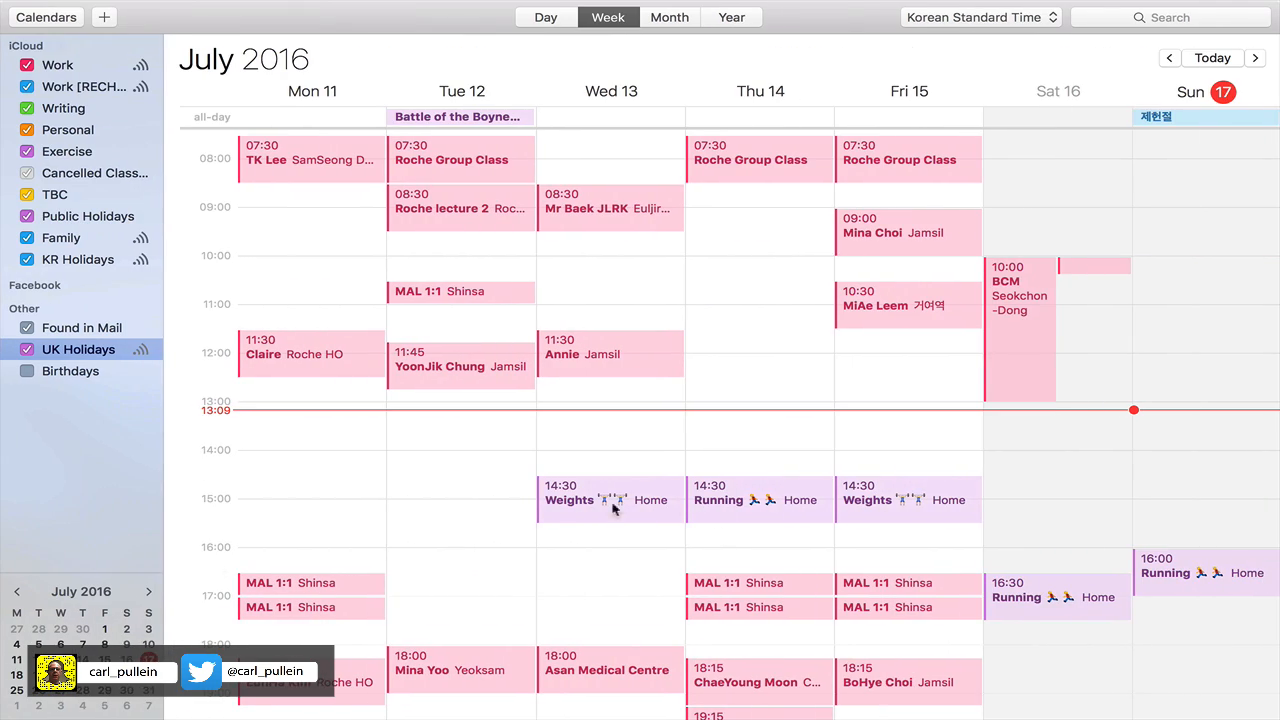
pyautogui.moveTo(610, 576)
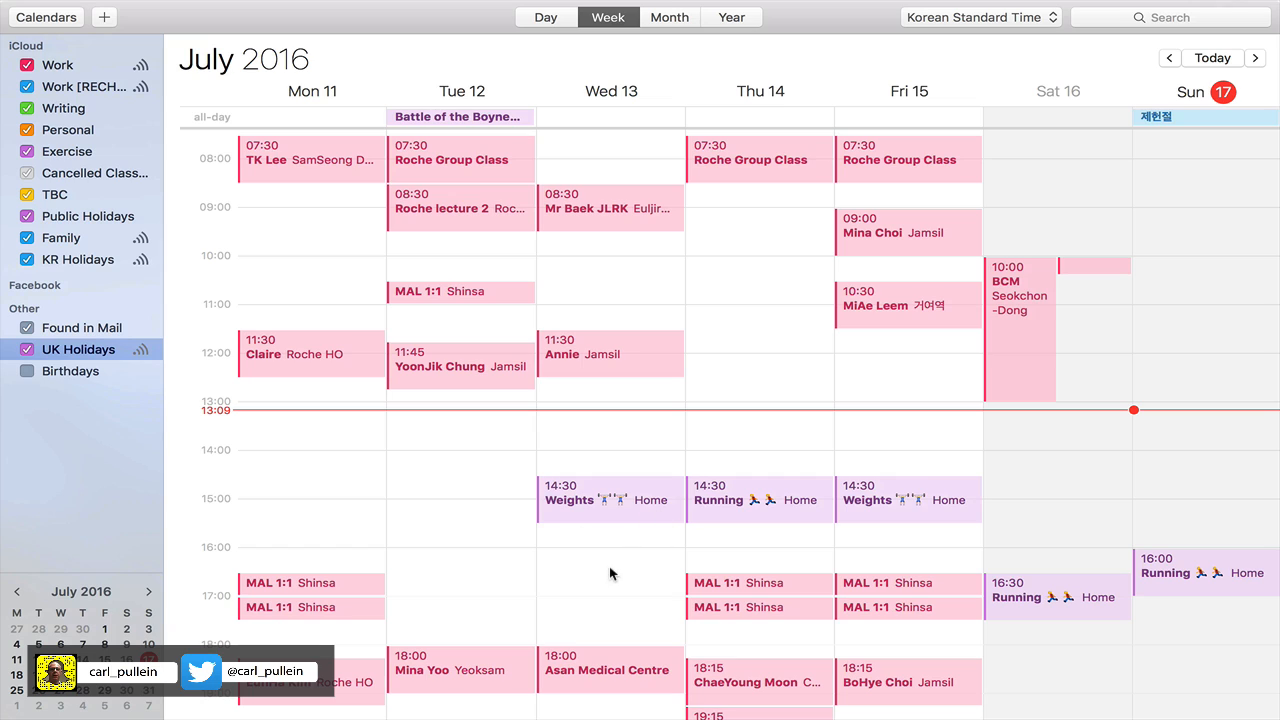
pyautogui.moveTo(426, 566)
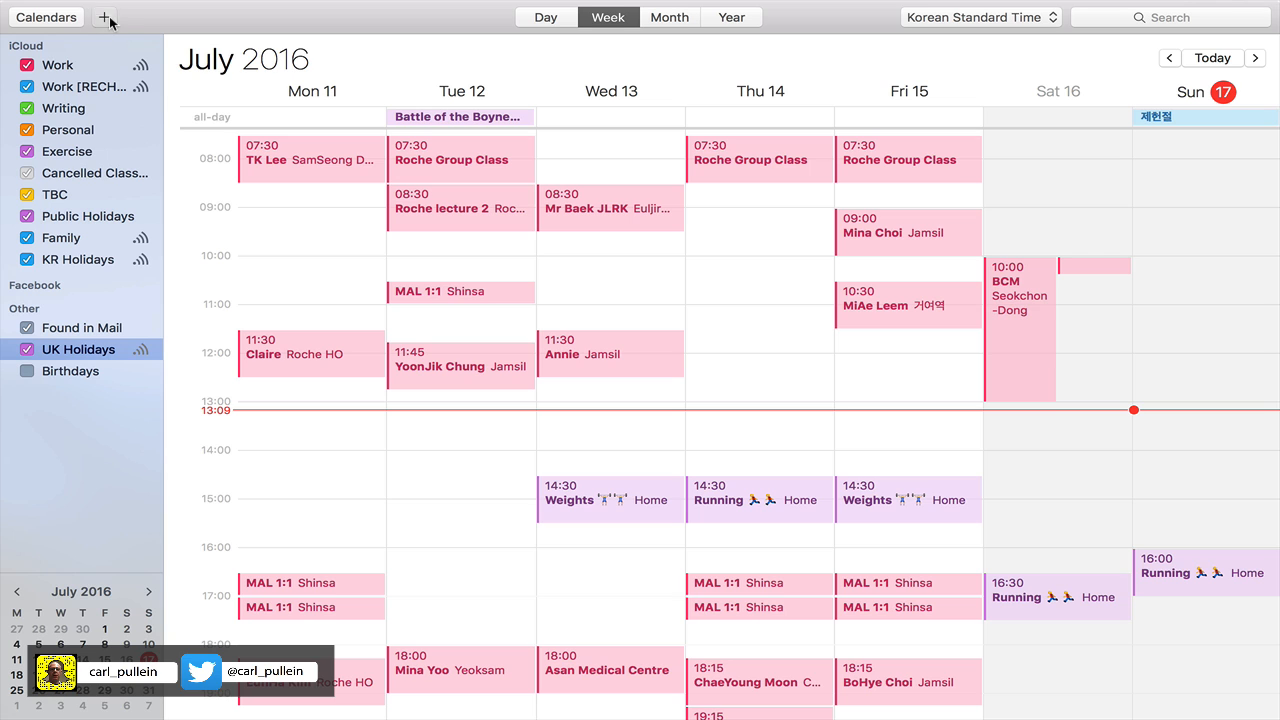
pyautogui.click(104, 16)
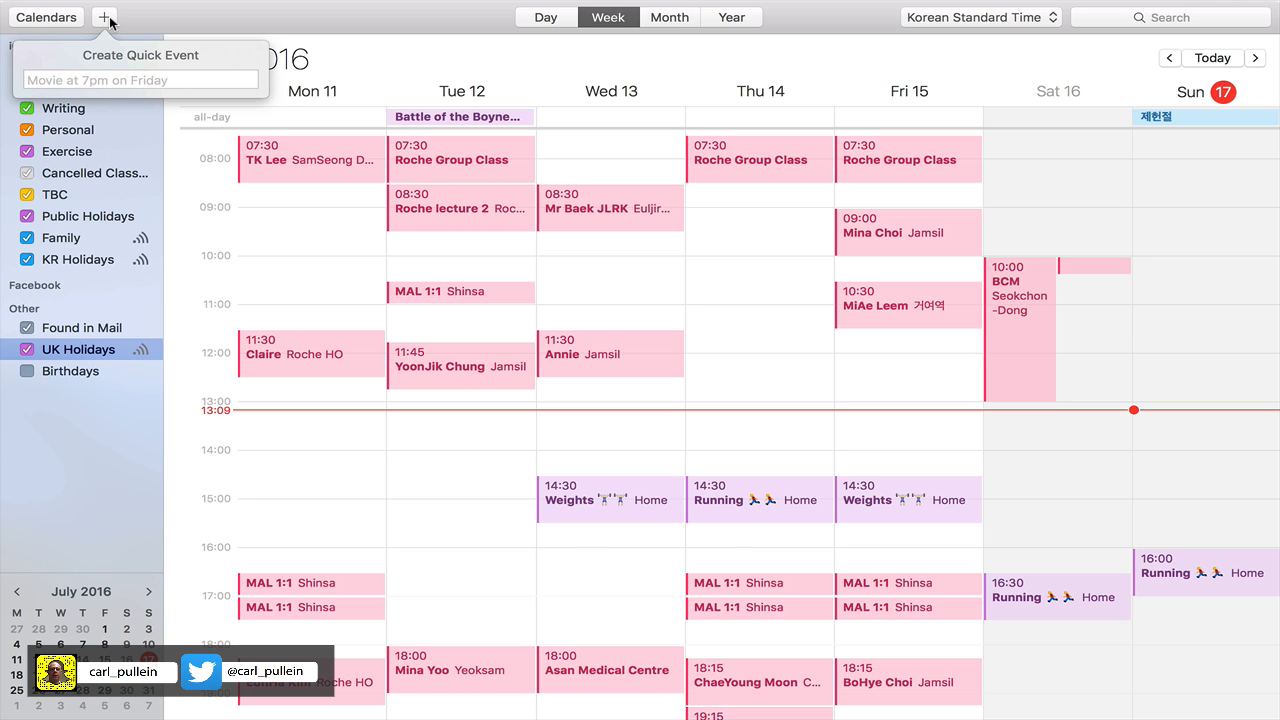
pyautogui.click(1170, 18)
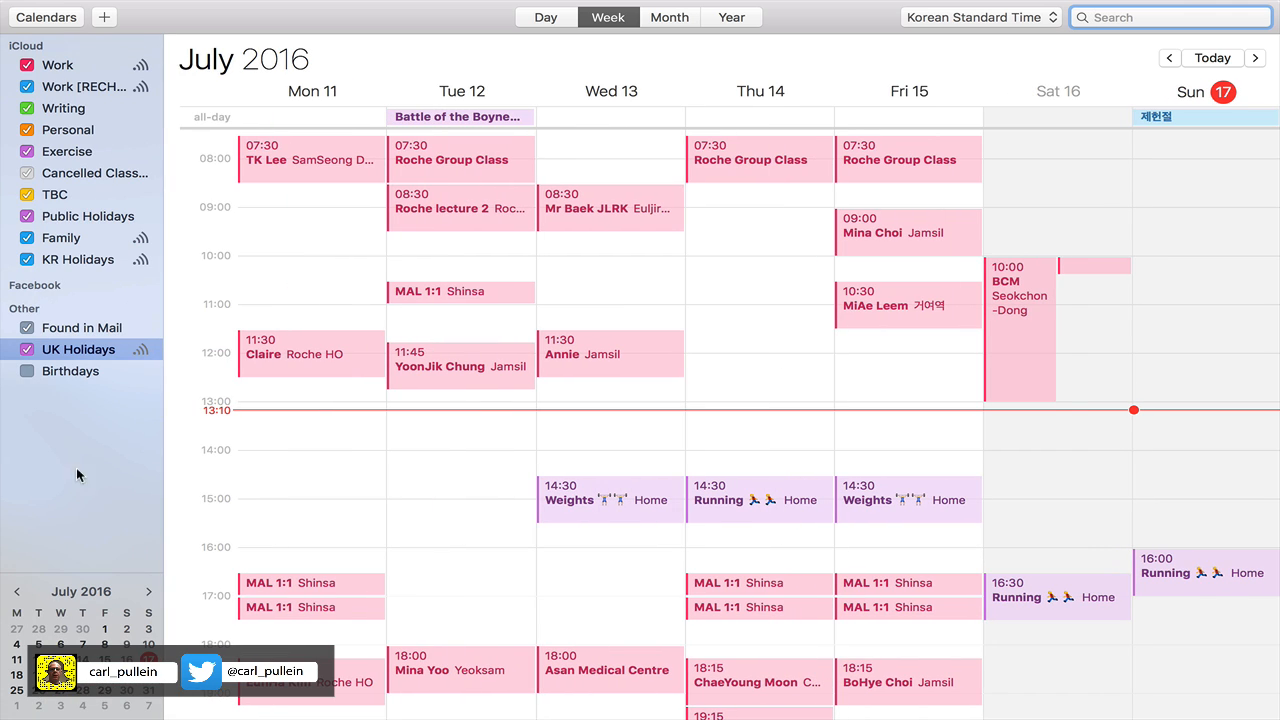
pyautogui.moveTo(176, 62)
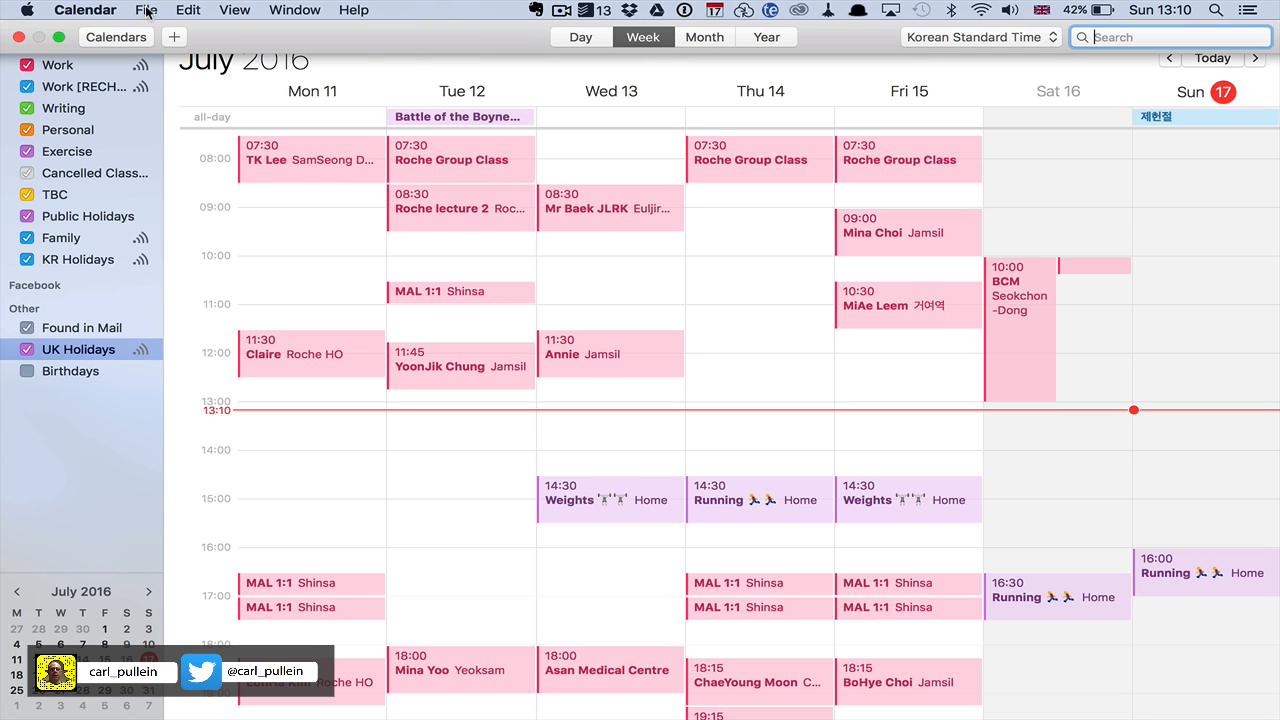
pyautogui.click(144, 12)
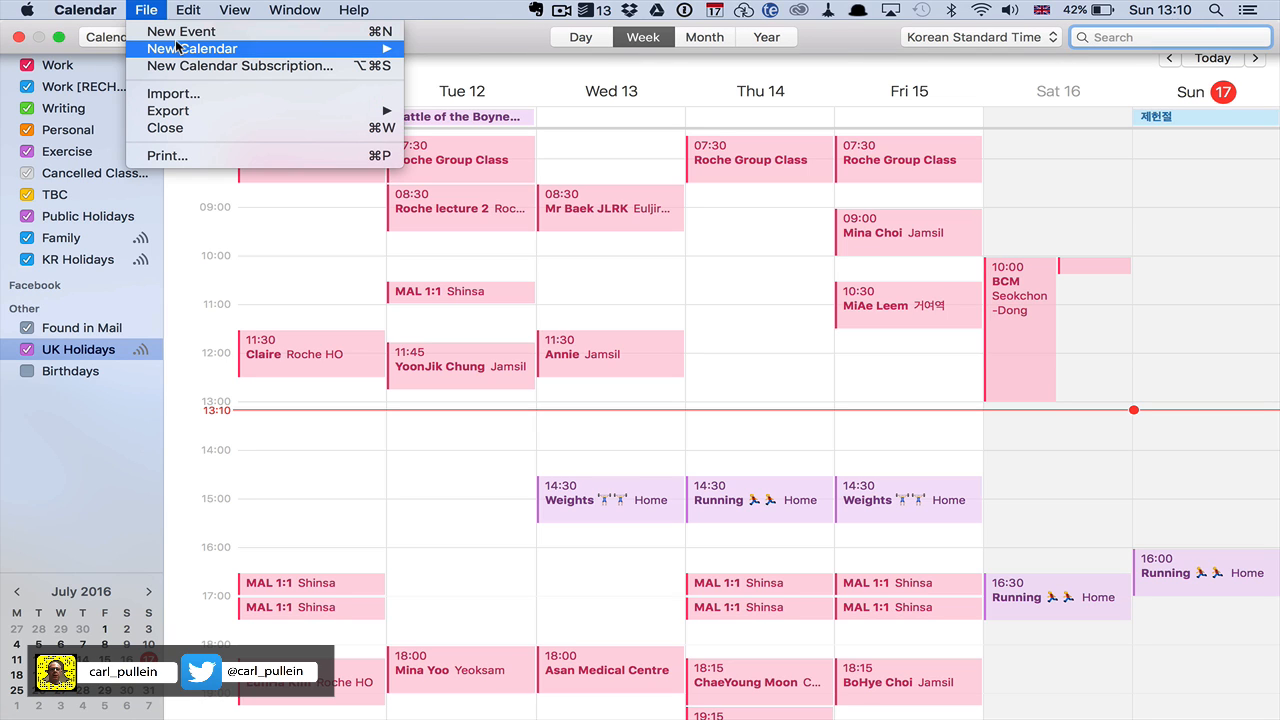
pyautogui.moveTo(202, 66)
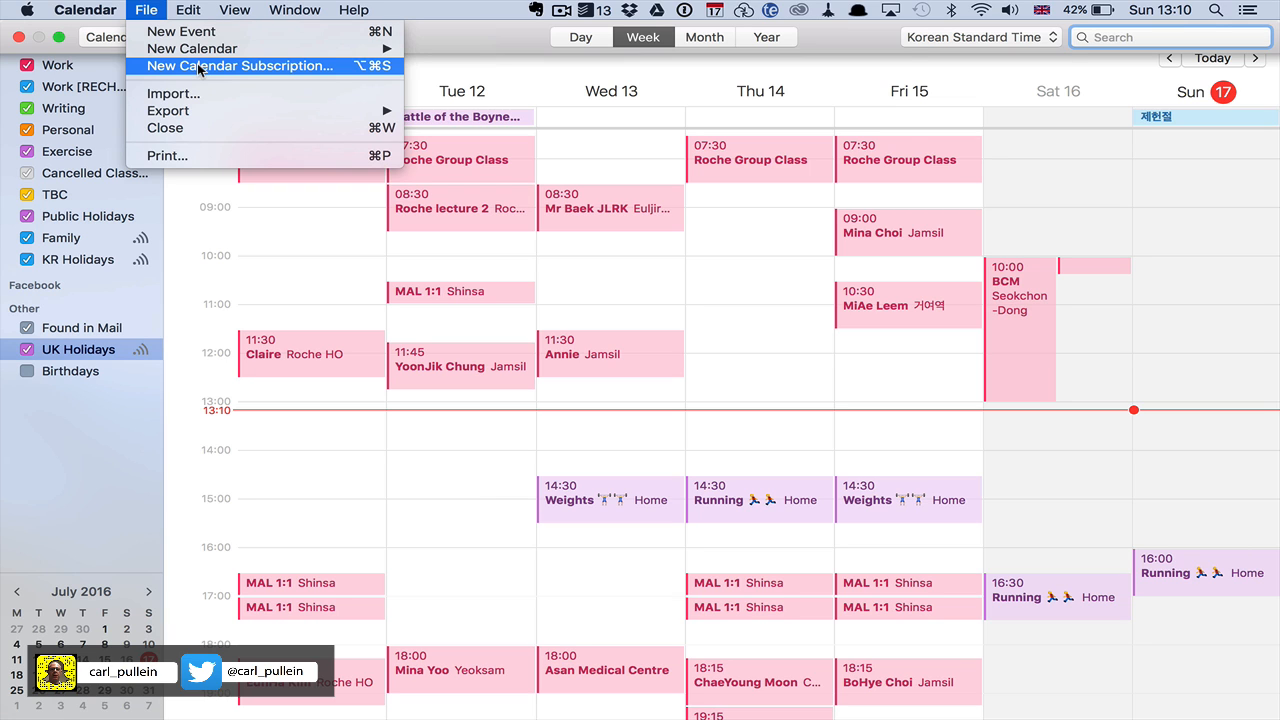
pyautogui.click(244, 66)
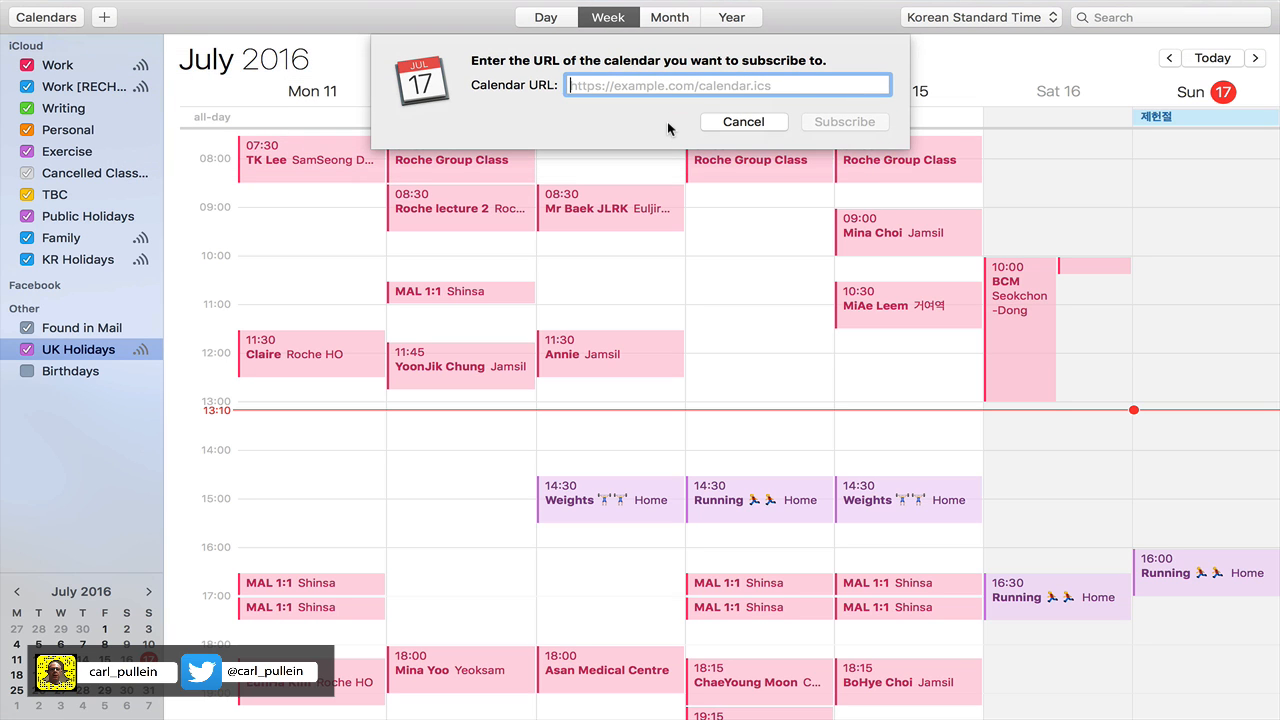
pyautogui.click(844, 122)
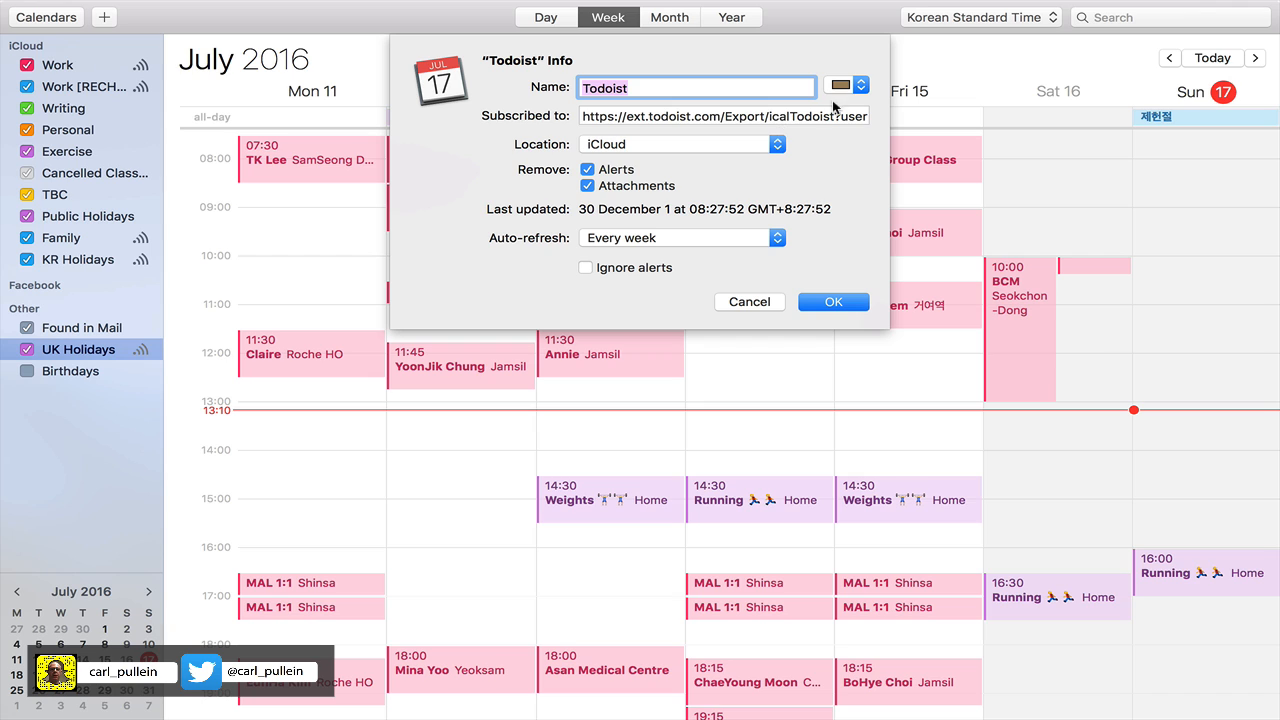
pyautogui.click(848, 80)
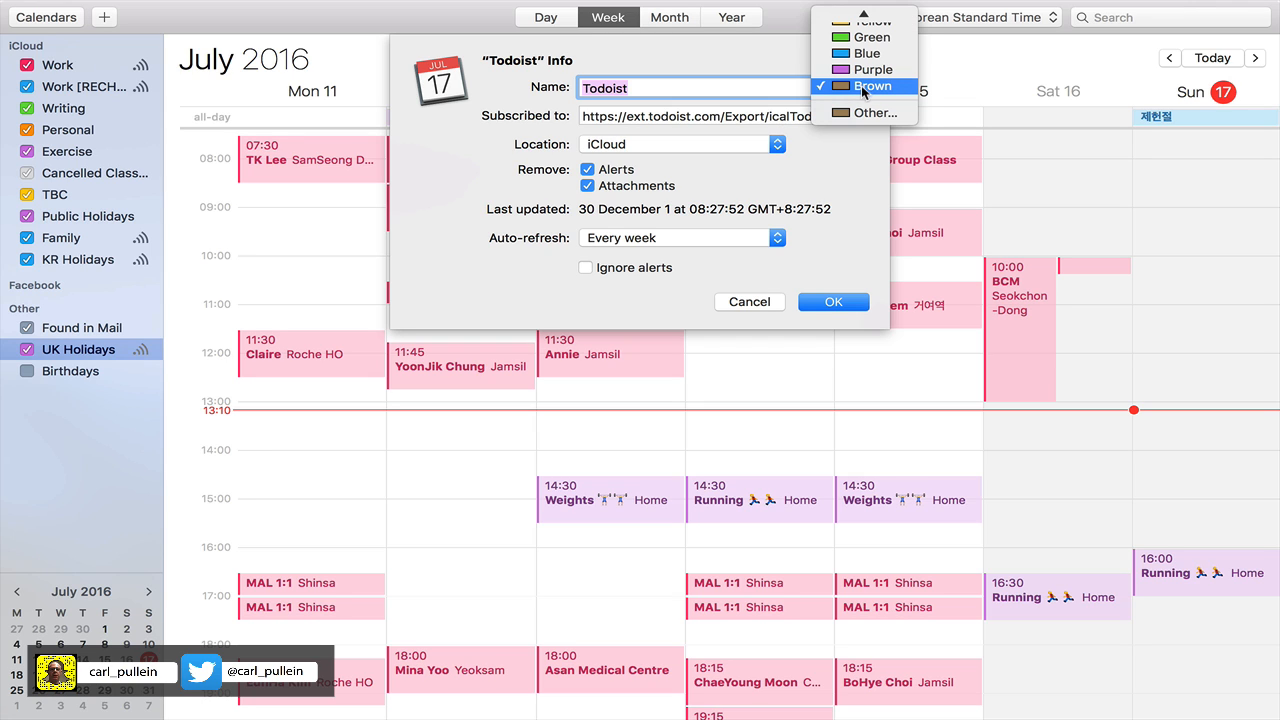
pyautogui.click(866, 84)
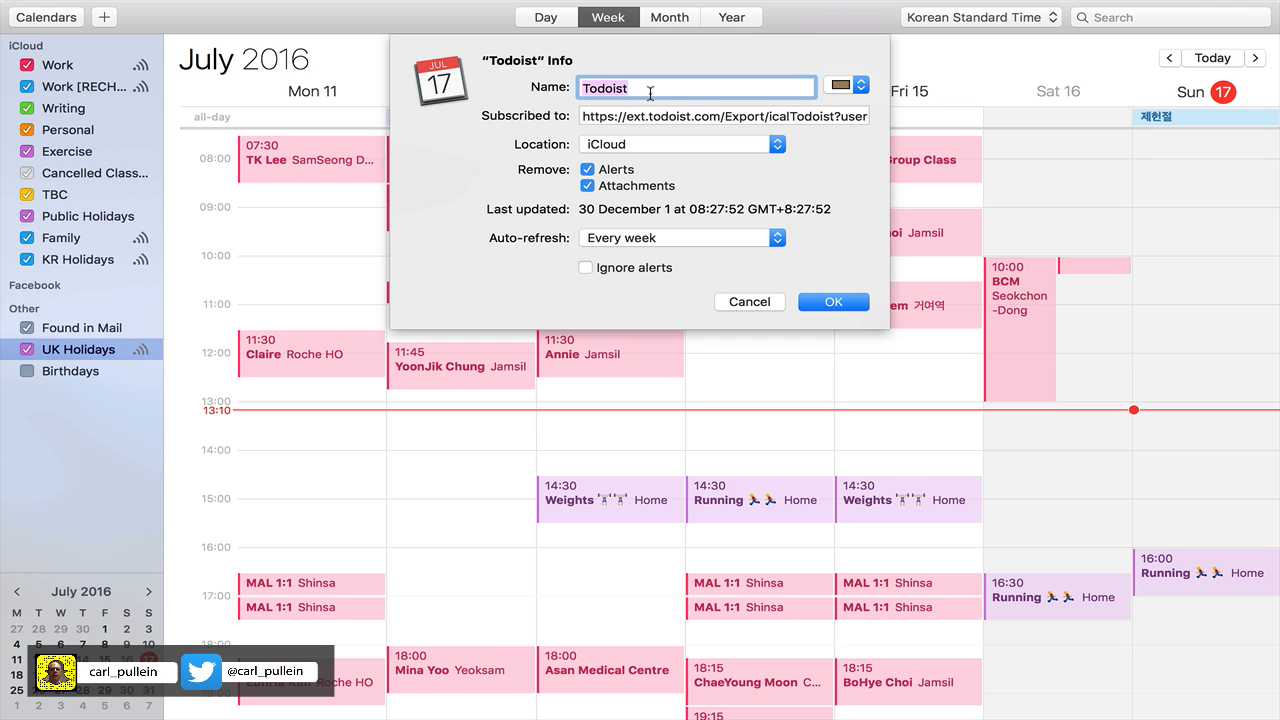
pyautogui.click(832, 300)
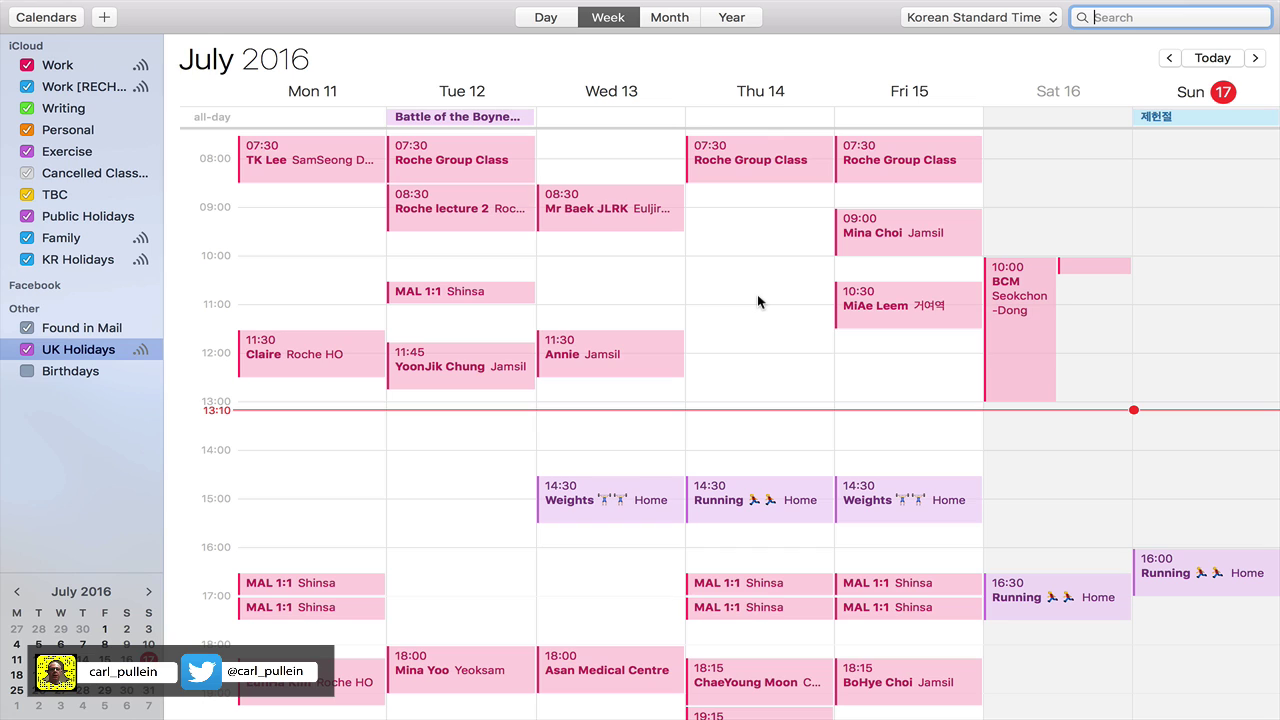
pyautogui.moveTo(320, 468)
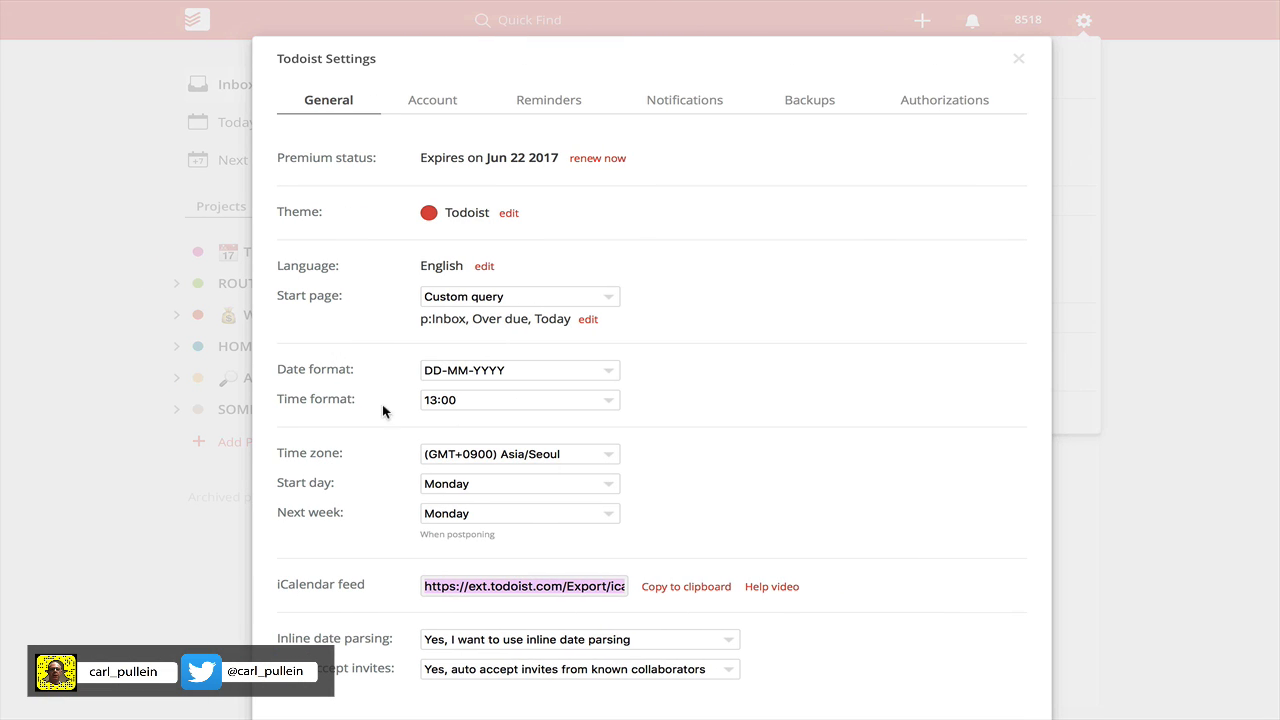
# Step: Close Todoist settings and scroll through the Today task list
pyautogui.click(1016, 56)
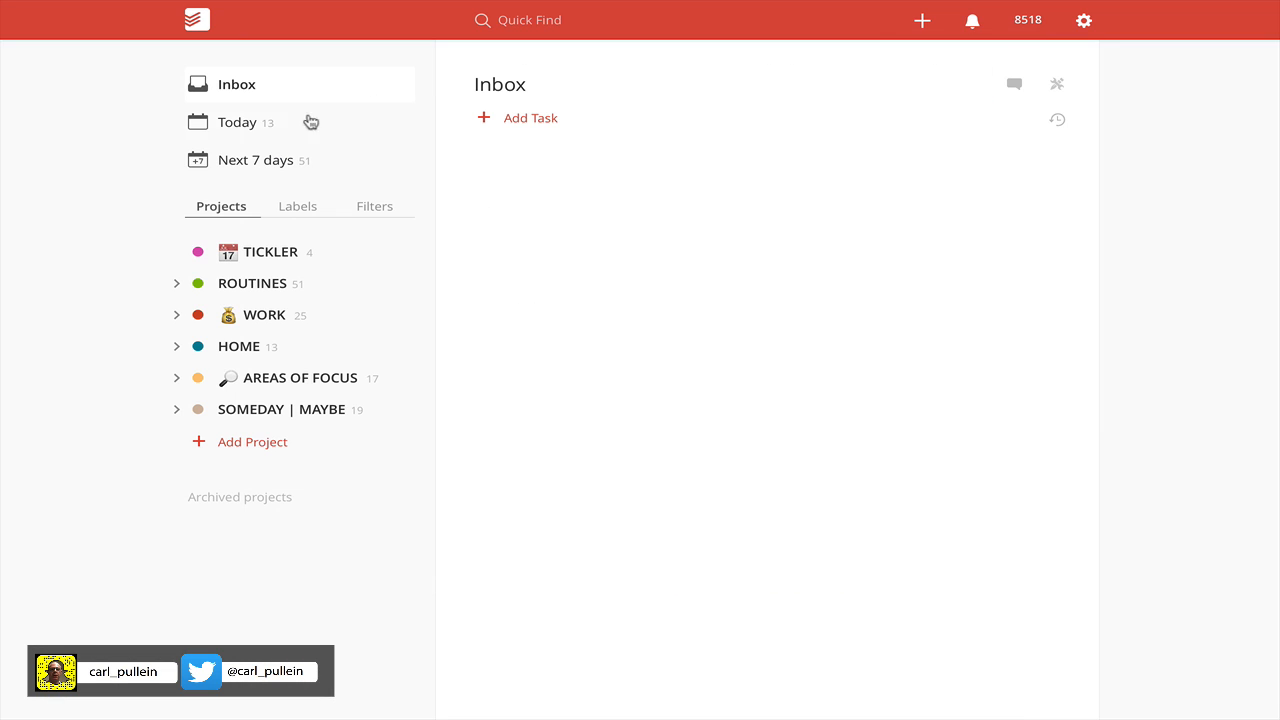
pyautogui.click(238, 122)
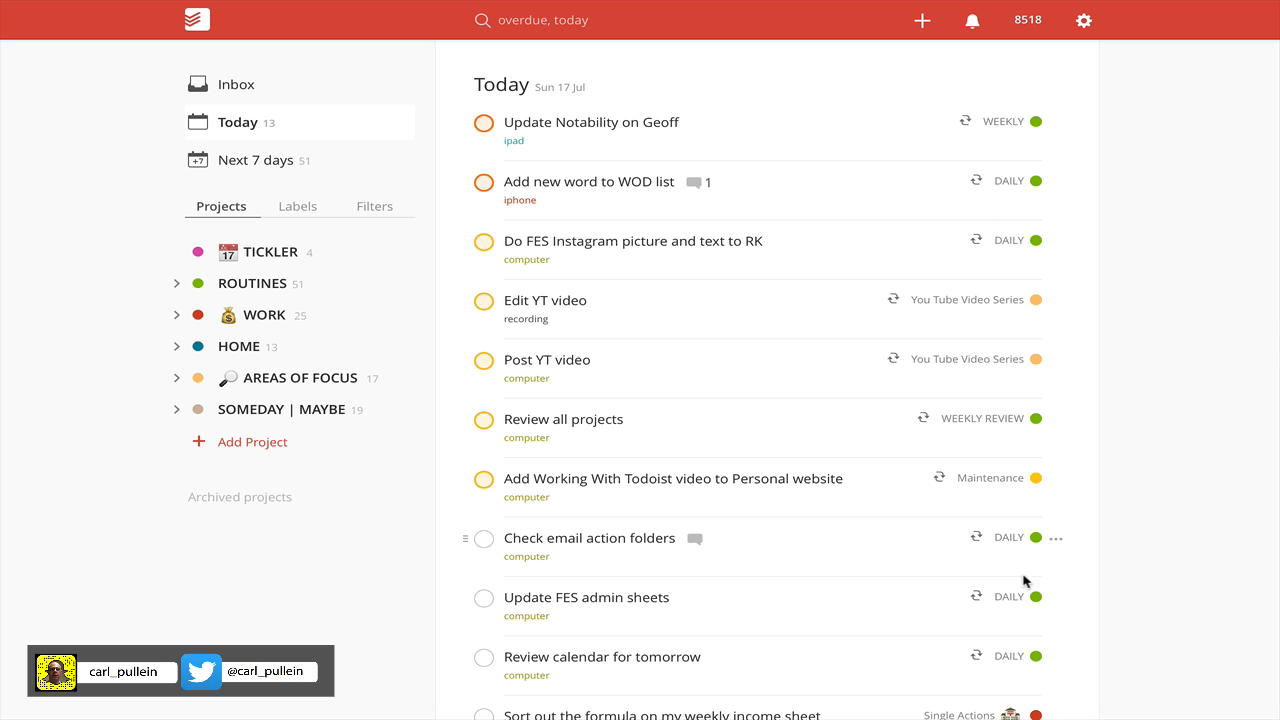
pyautogui.scroll(-3)
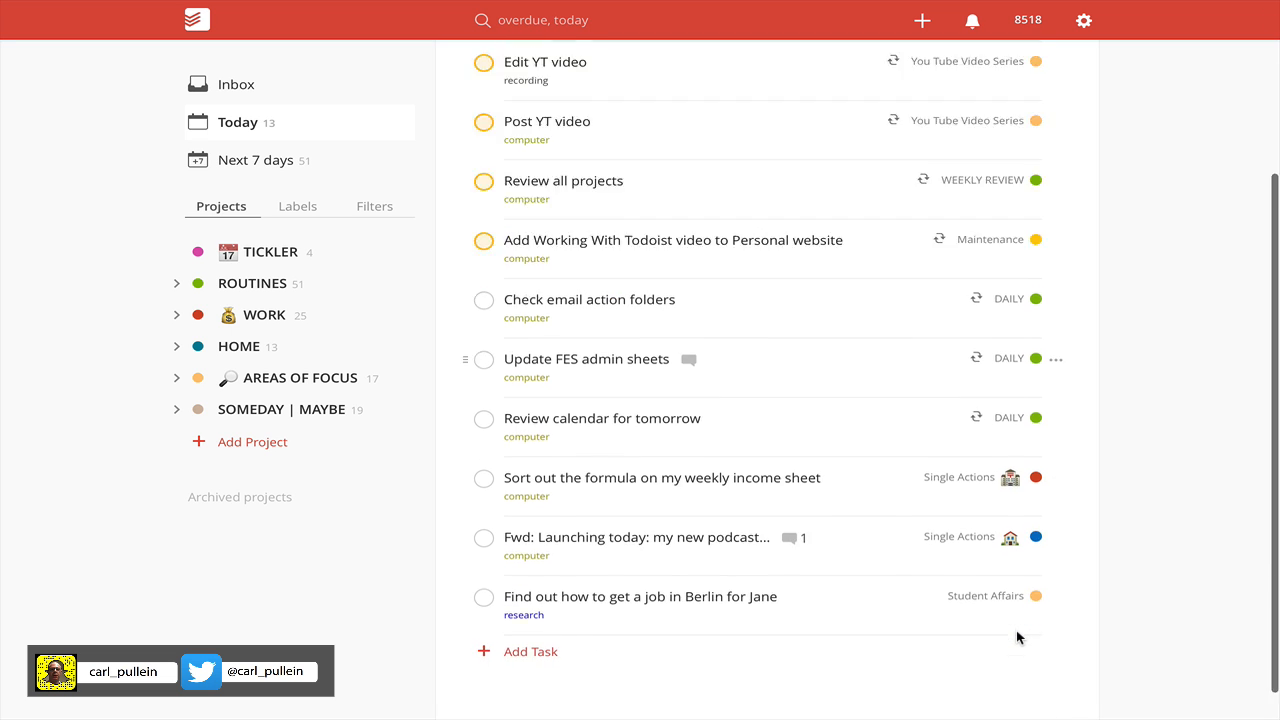